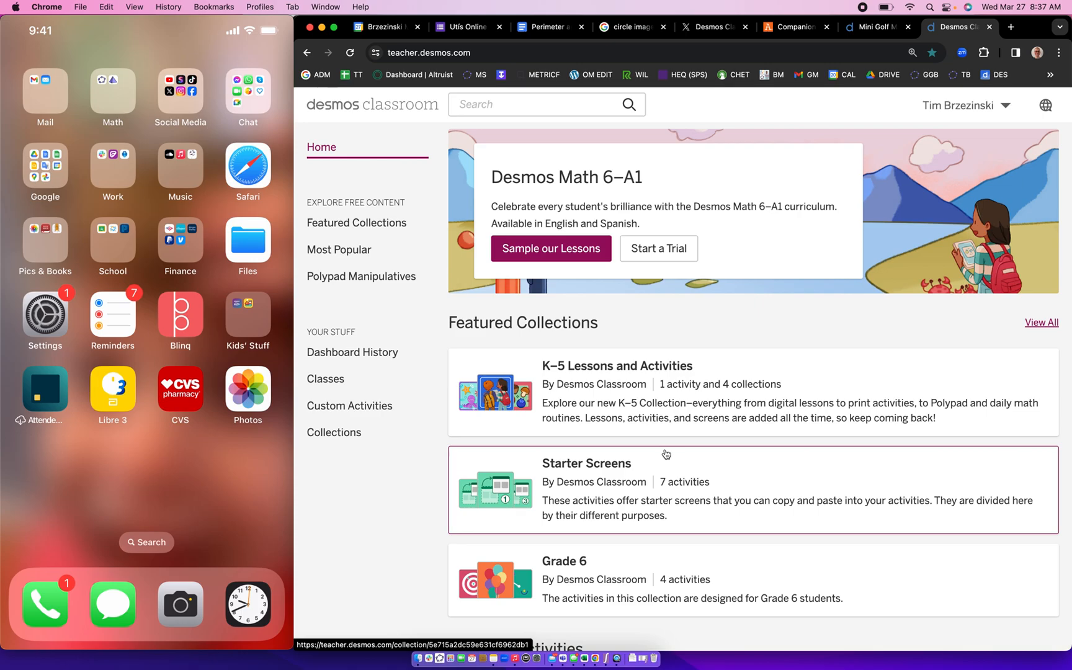
{"action": "mouse_move", "coordinate": [1049, 204]}
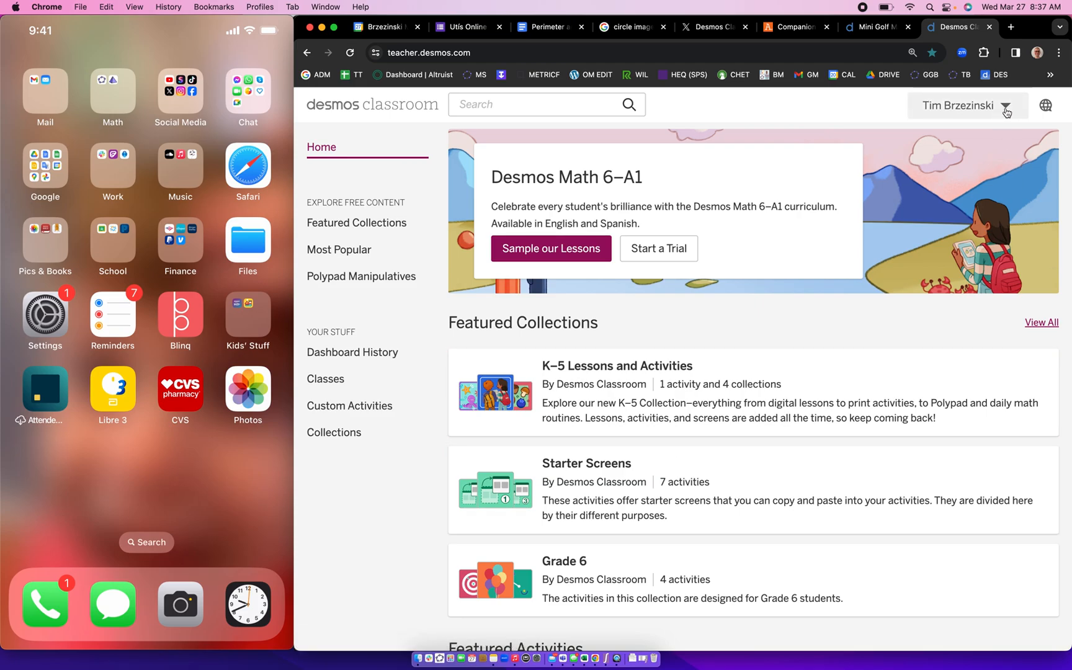
{"action": "mouse_move", "coordinate": [983, 160]}
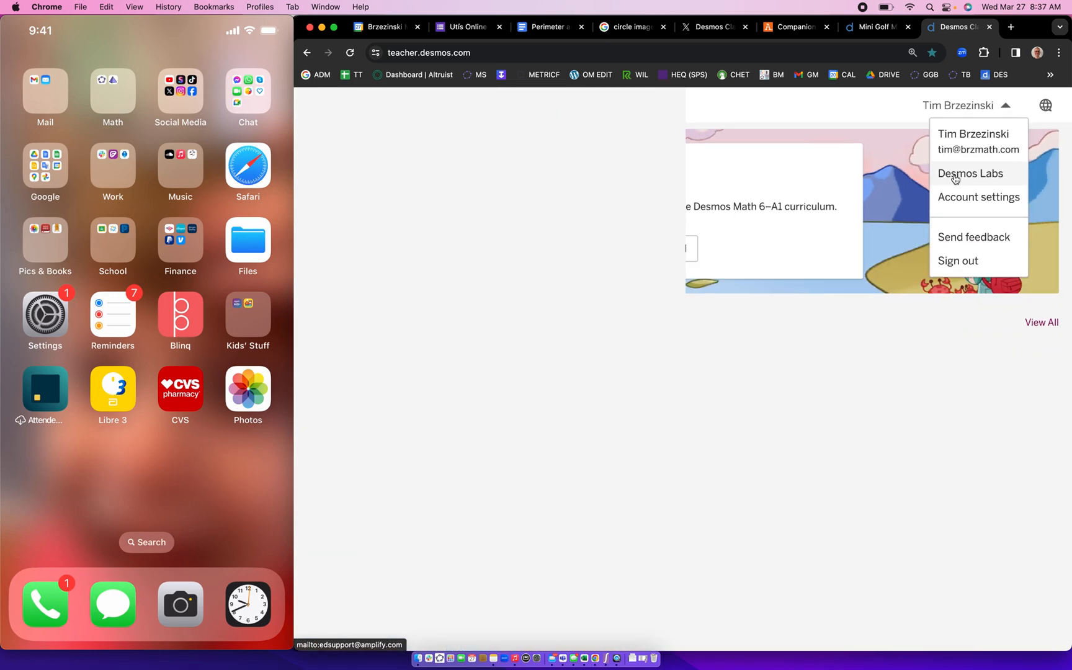
Enable the Companion Mode checkbox in Desmos Labs for the teacher account
{"action": "left_click", "coordinate": [970, 172]}
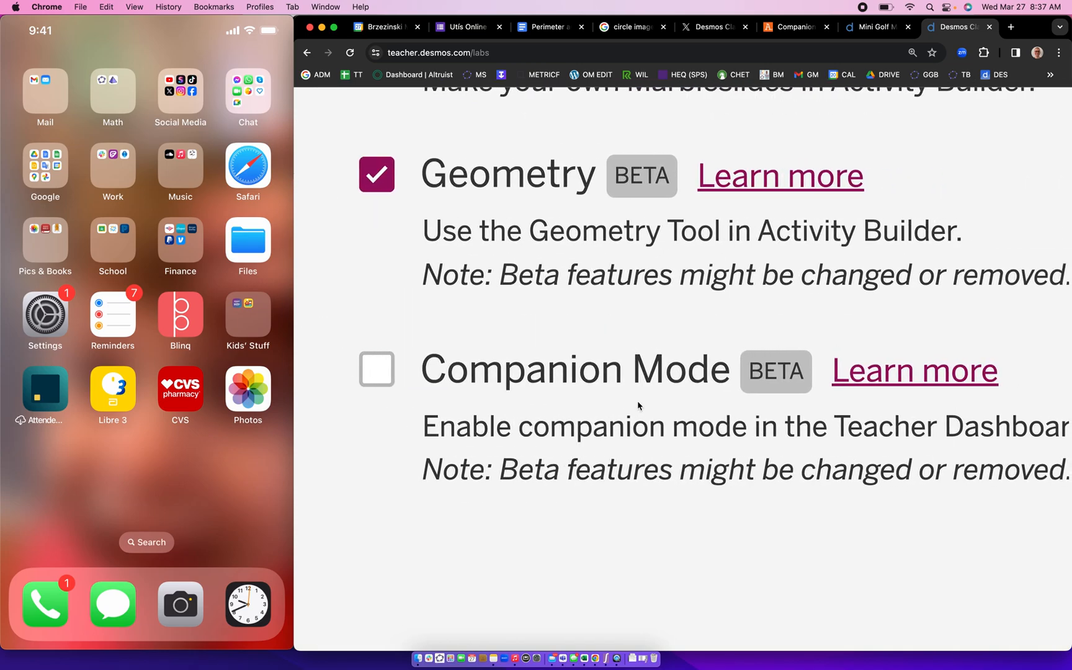
{"action": "left_click", "coordinate": [376, 370]}
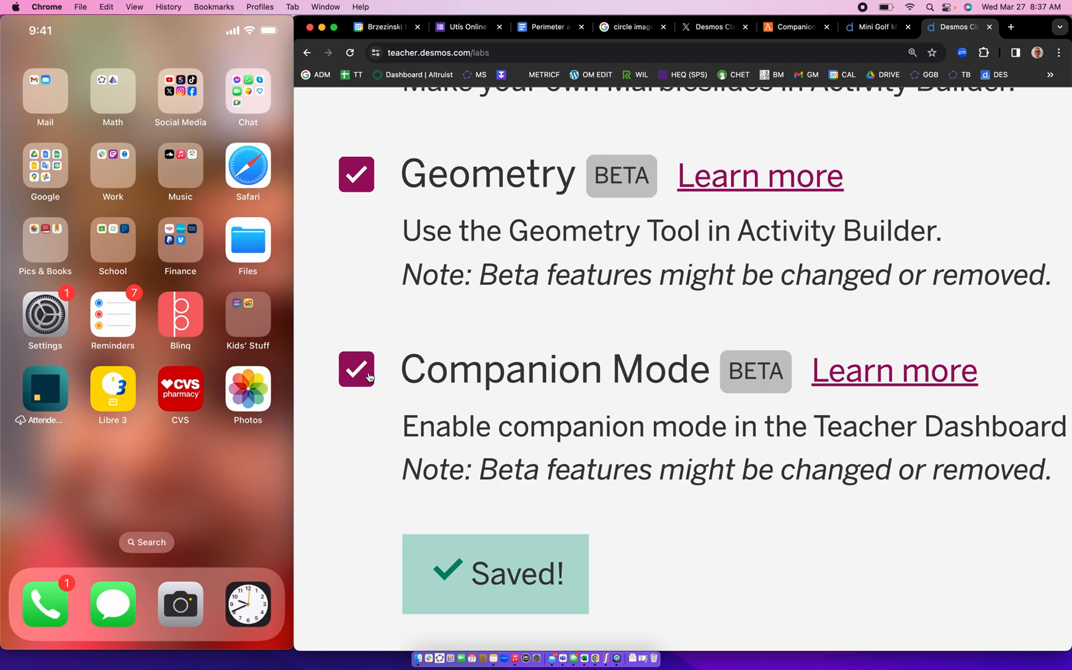
{"action": "scroll", "scroll_direction": "up", "scroll_amount": 3}
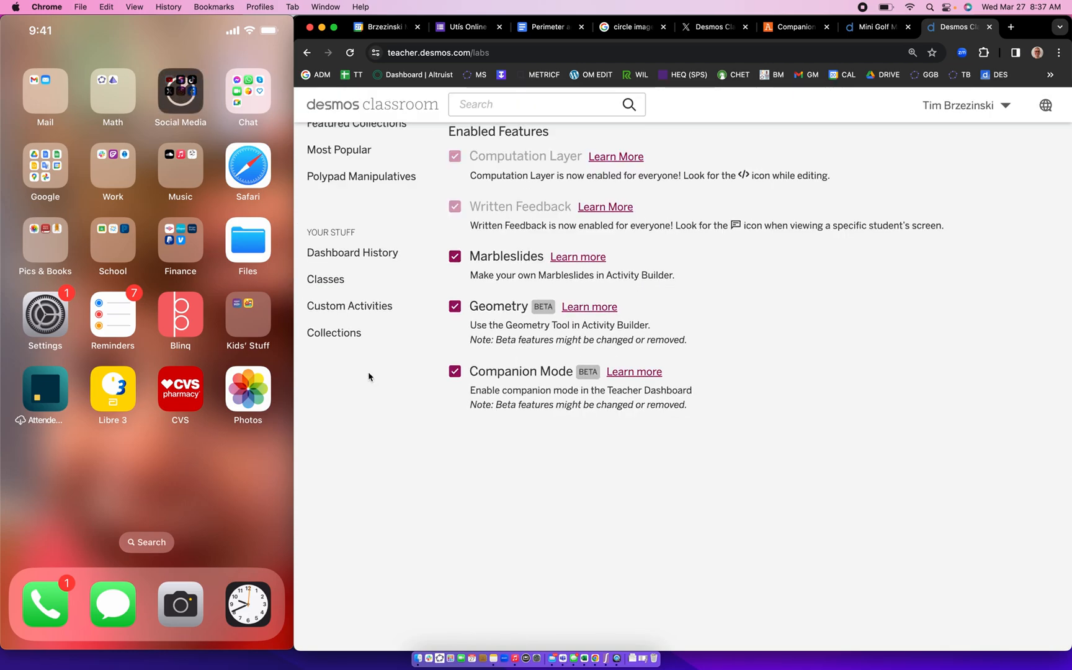
From the home page's Featured Activities, reach the Dilation Mini Golf page and its Assign options
{"action": "left_click", "coordinate": [372, 104]}
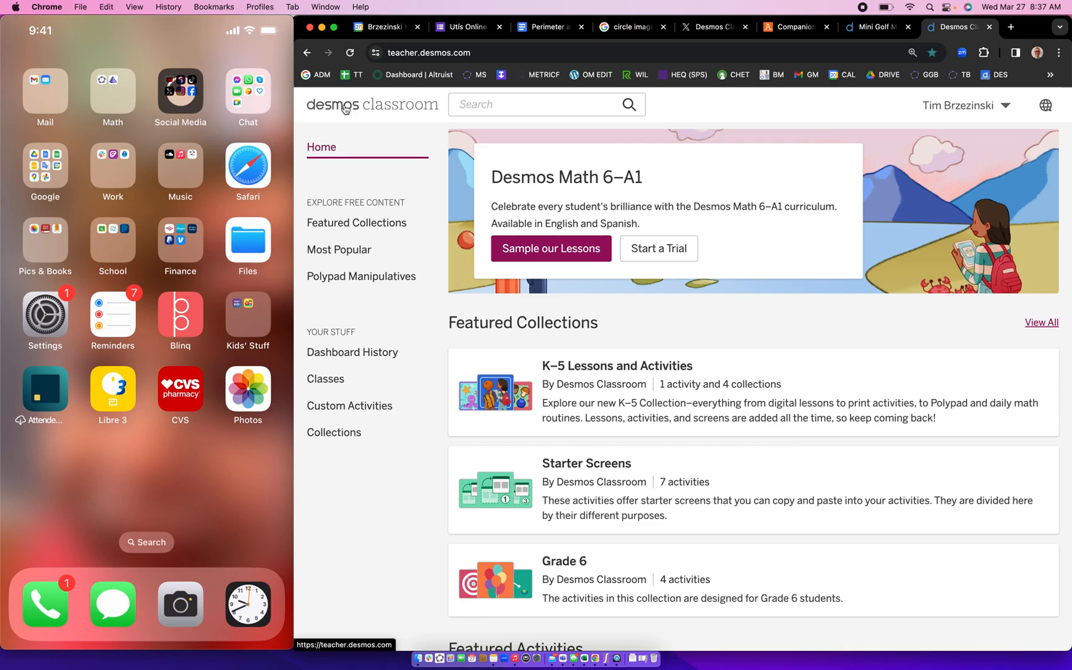
{"action": "scroll", "scroll_direction": "down", "scroll_amount": 3}
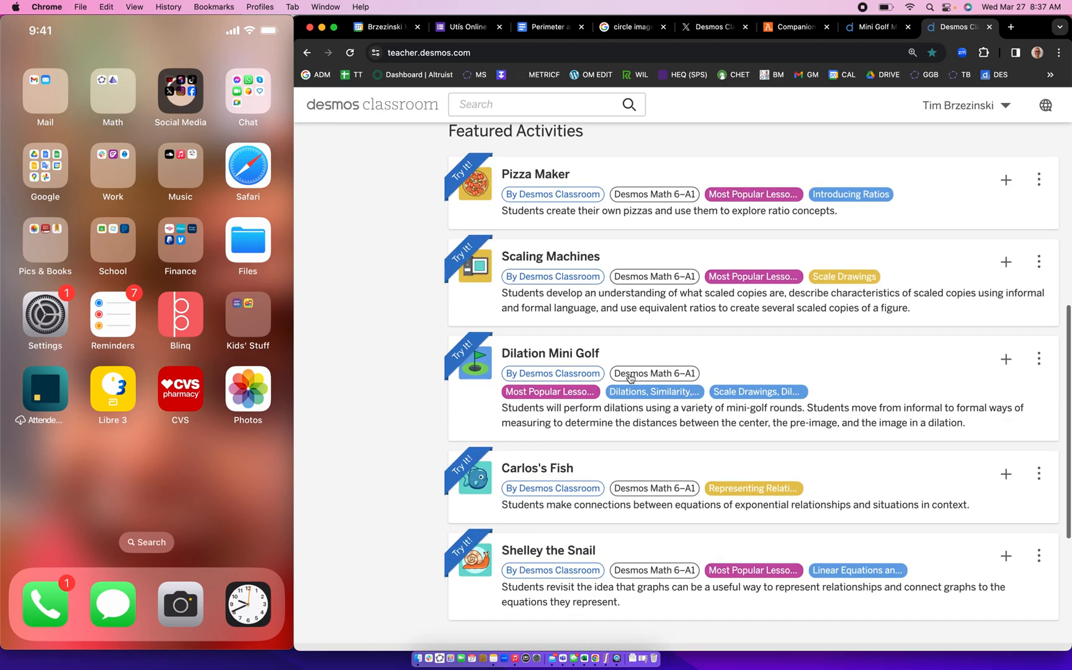
{"action": "scroll", "scroll_direction": "up", "scroll_amount": 3}
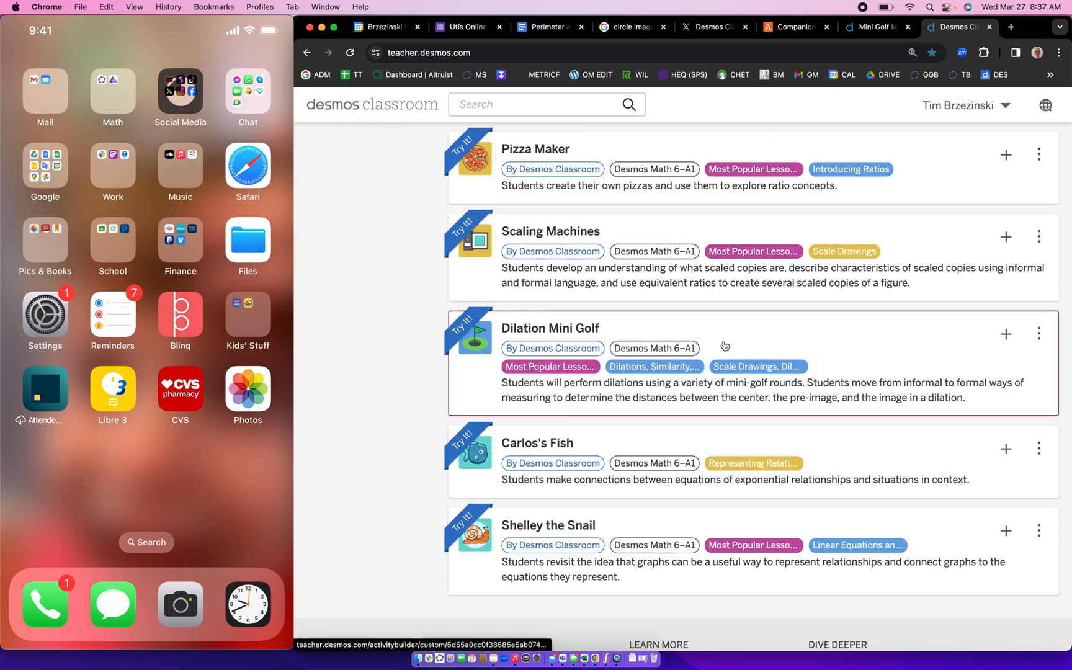
{"action": "left_click", "coordinate": [550, 328]}
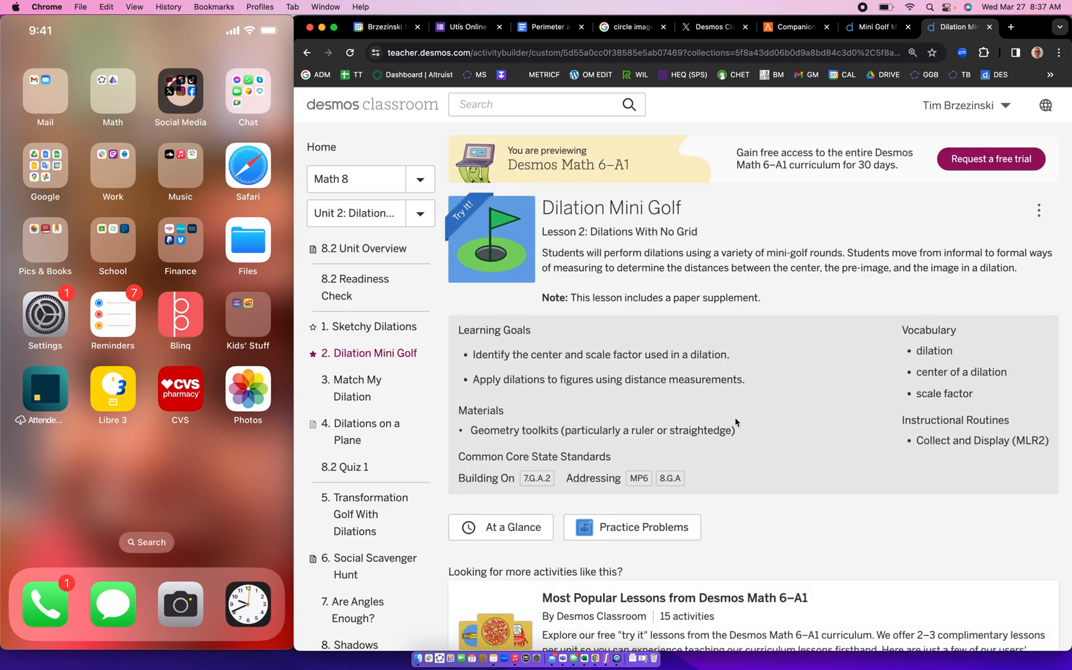
{"action": "scroll", "scroll_direction": "down", "scroll_amount": 3}
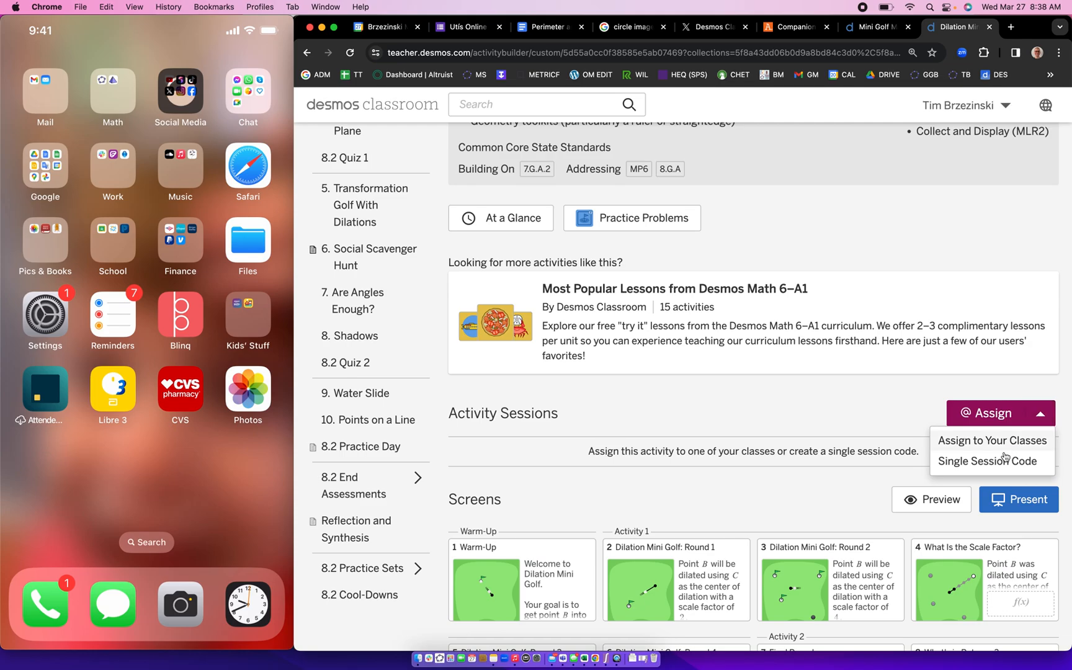
Generate a Single Session Code lasting 2 weeks, then move to another browser profile to join
{"action": "left_click", "coordinate": [988, 460]}
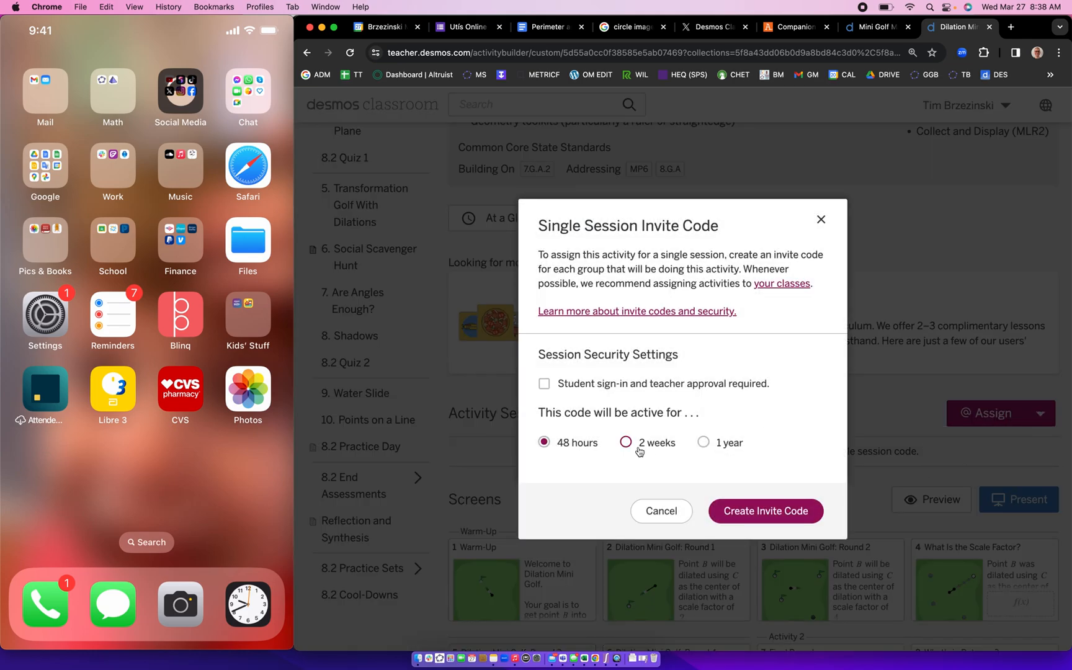
{"action": "left_click", "coordinate": [626, 443]}
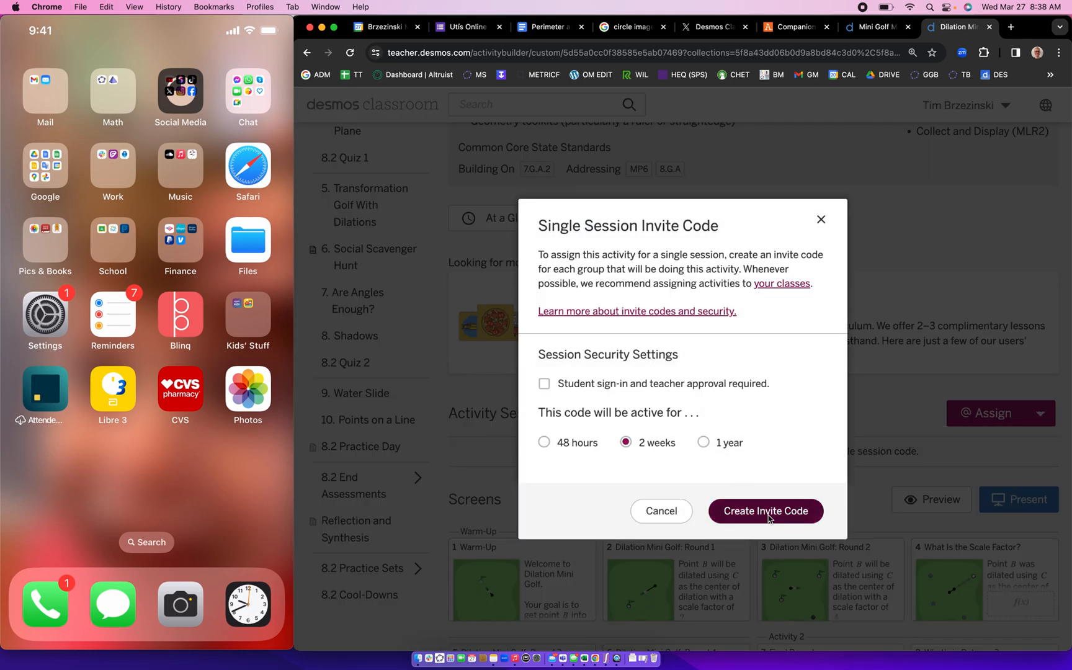
{"action": "left_click", "coordinate": [764, 511]}
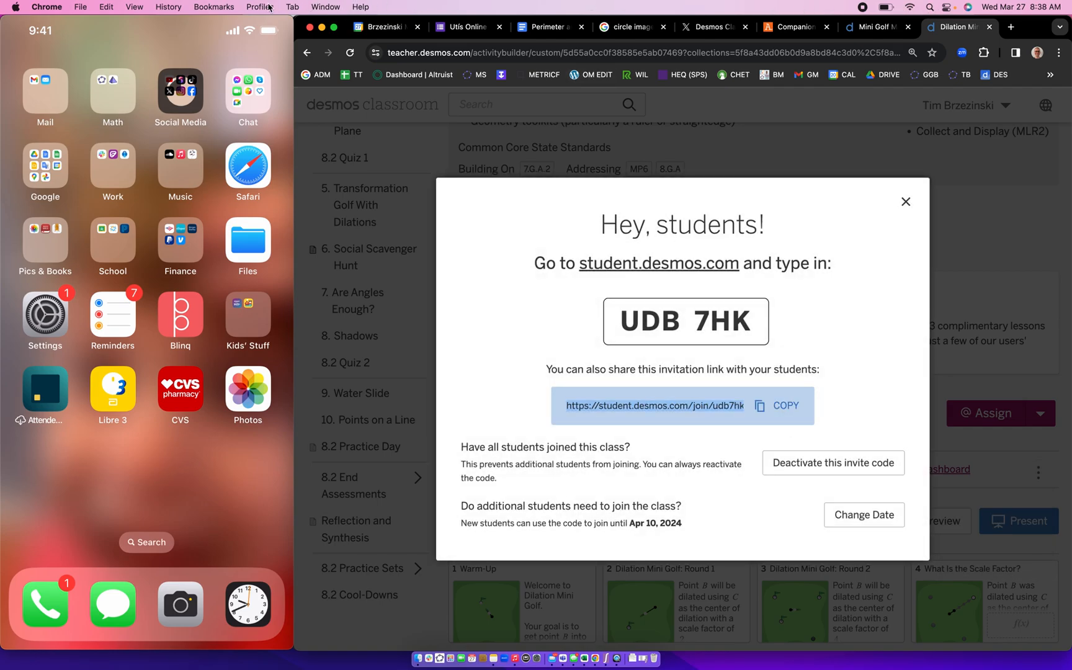
{"action": "left_click", "coordinate": [1011, 26]}
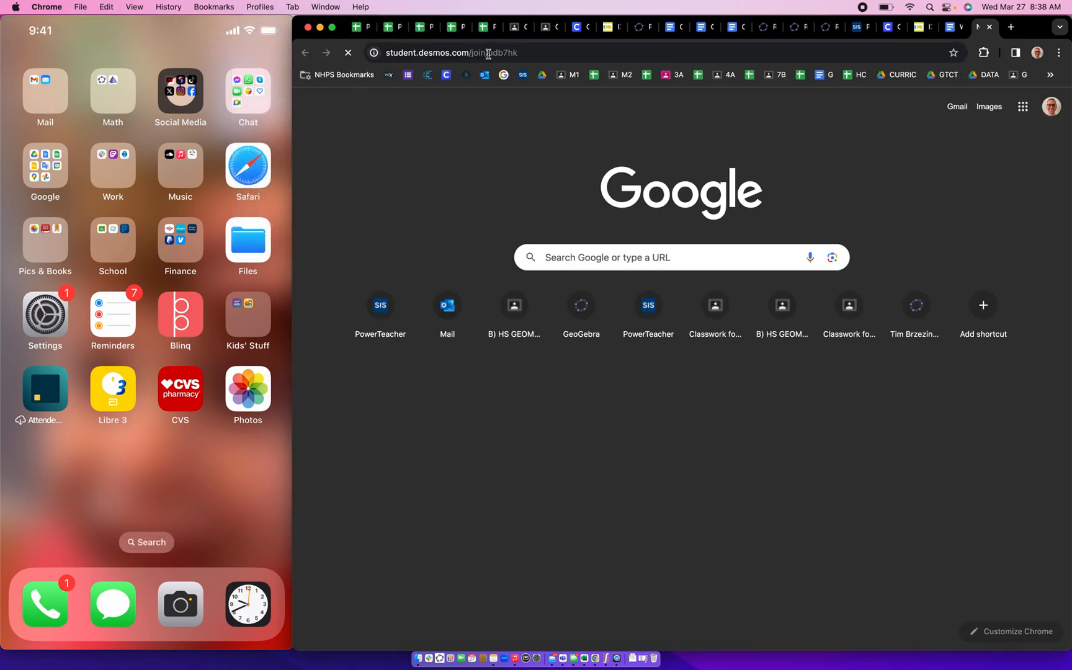
Load the join link, continue without signing in, and start the activity under the entered name
{"action": "key", "text": "Return"}
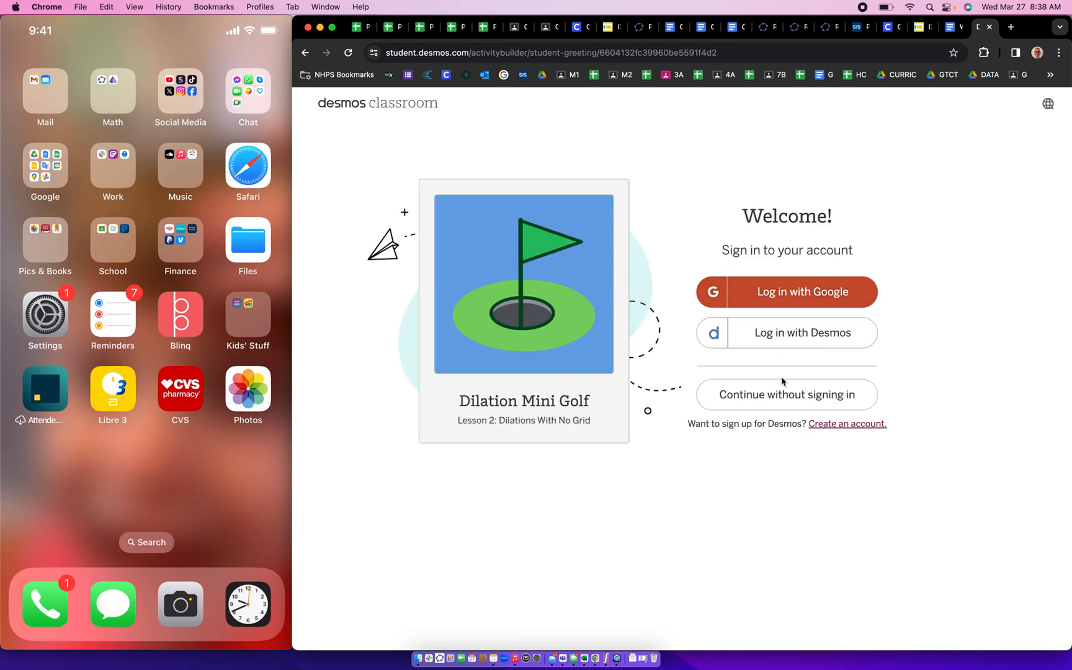
{"action": "left_click", "coordinate": [787, 394]}
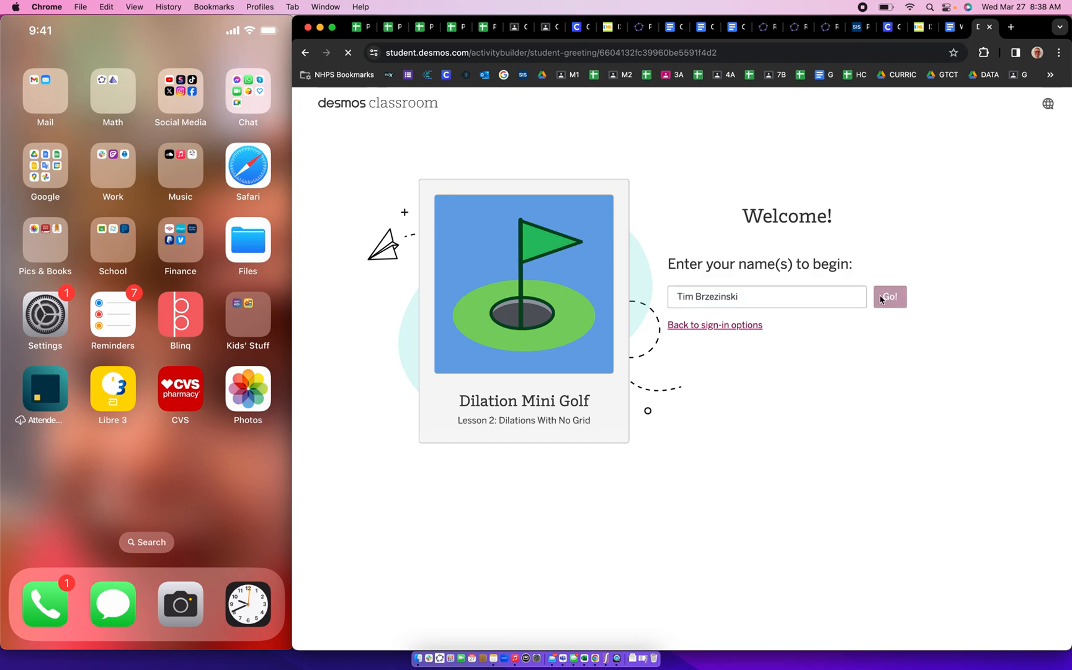
{"action": "left_click", "coordinate": [889, 296]}
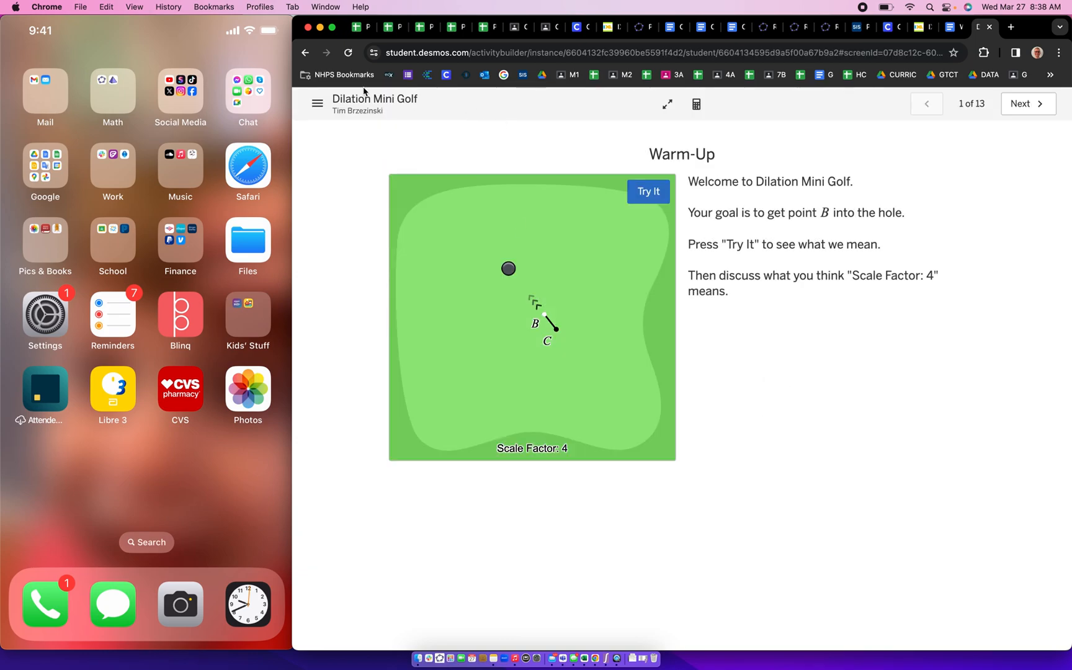
{"action": "left_click", "coordinate": [259, 8]}
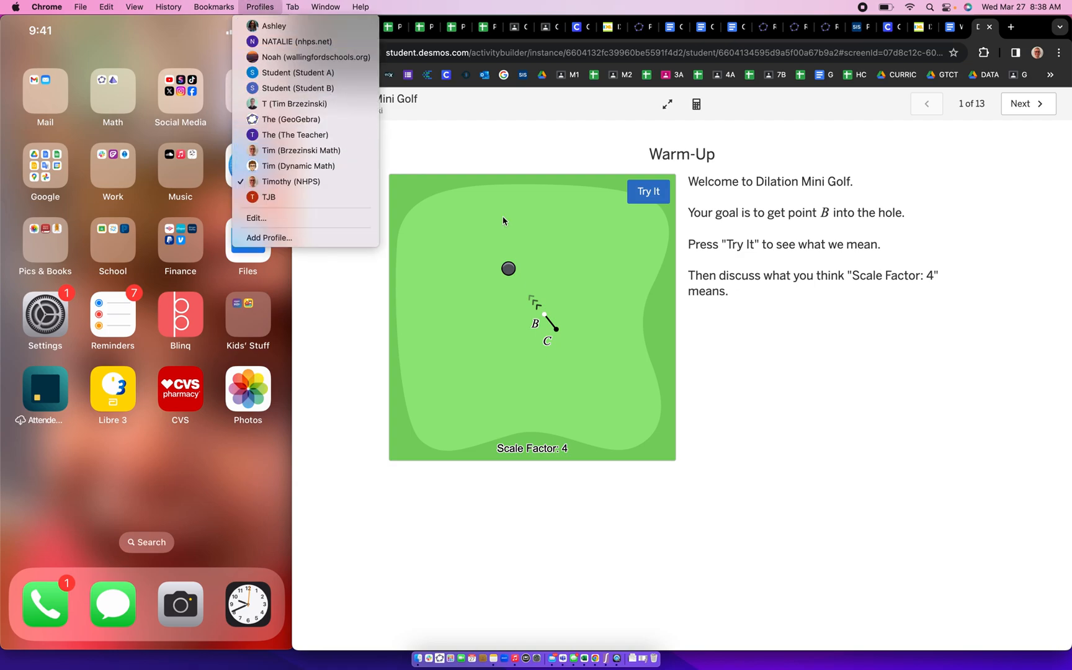
{"action": "mouse_move", "coordinate": [305, 150]}
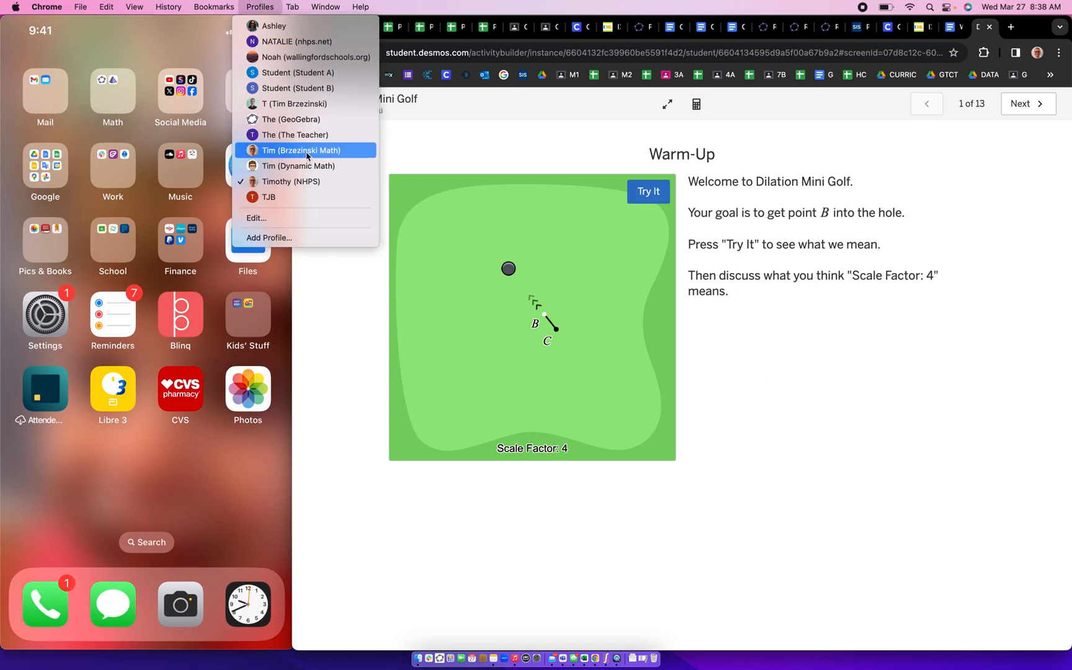
Switch back to the teacher profile and open the session Dashboard, dismissing the invite popups
{"action": "left_click", "coordinate": [299, 150]}
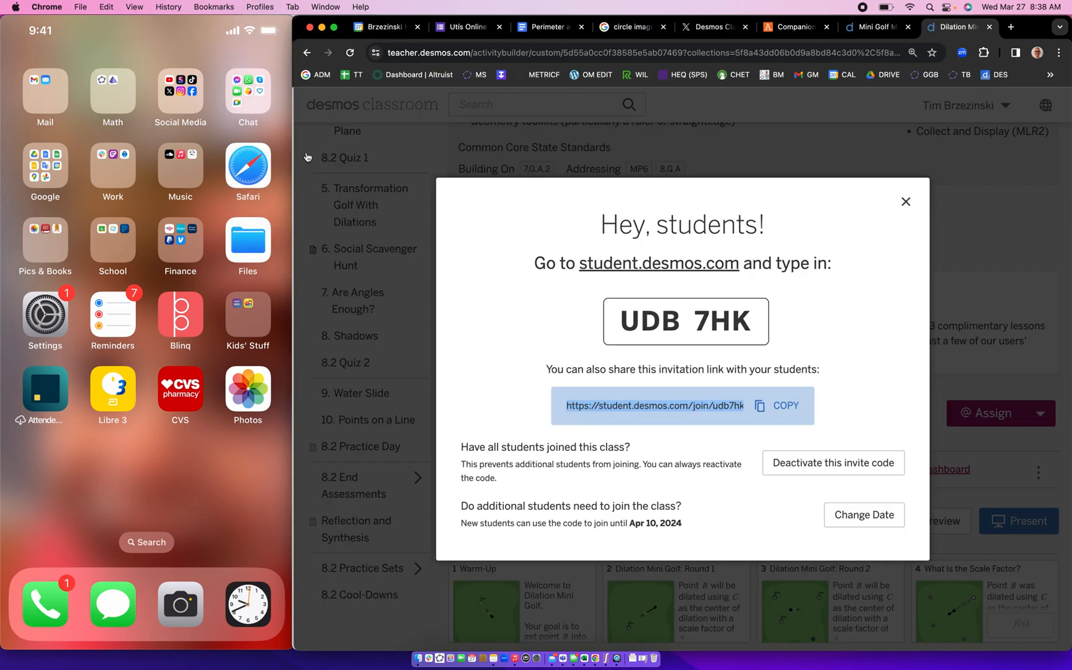
{"action": "left_click", "coordinate": [906, 202]}
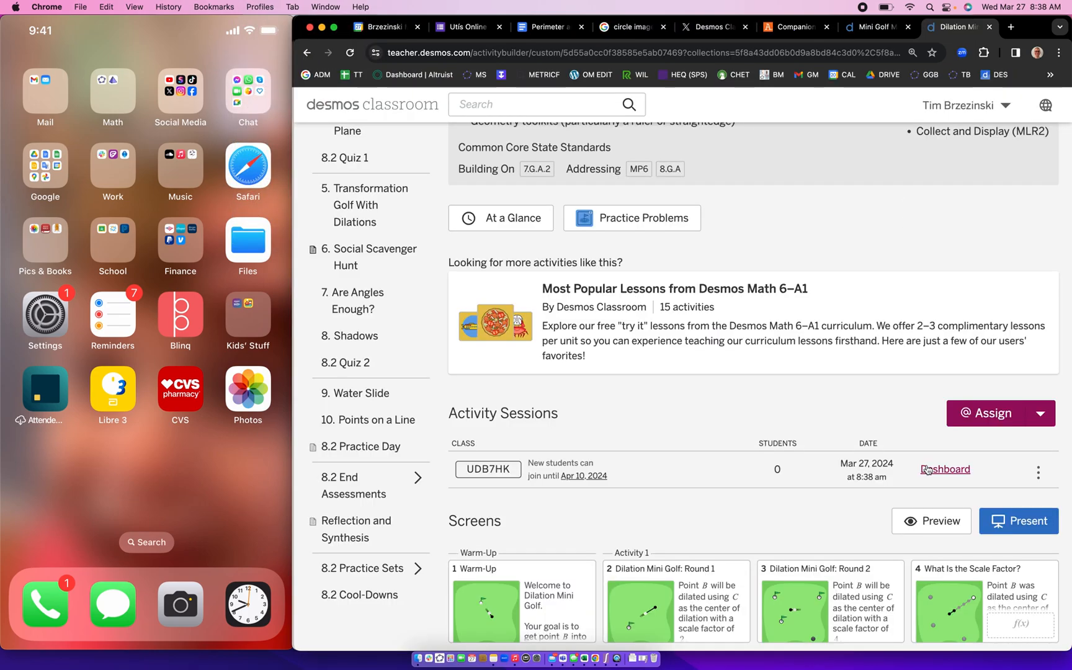
{"action": "left_click", "coordinate": [945, 469]}
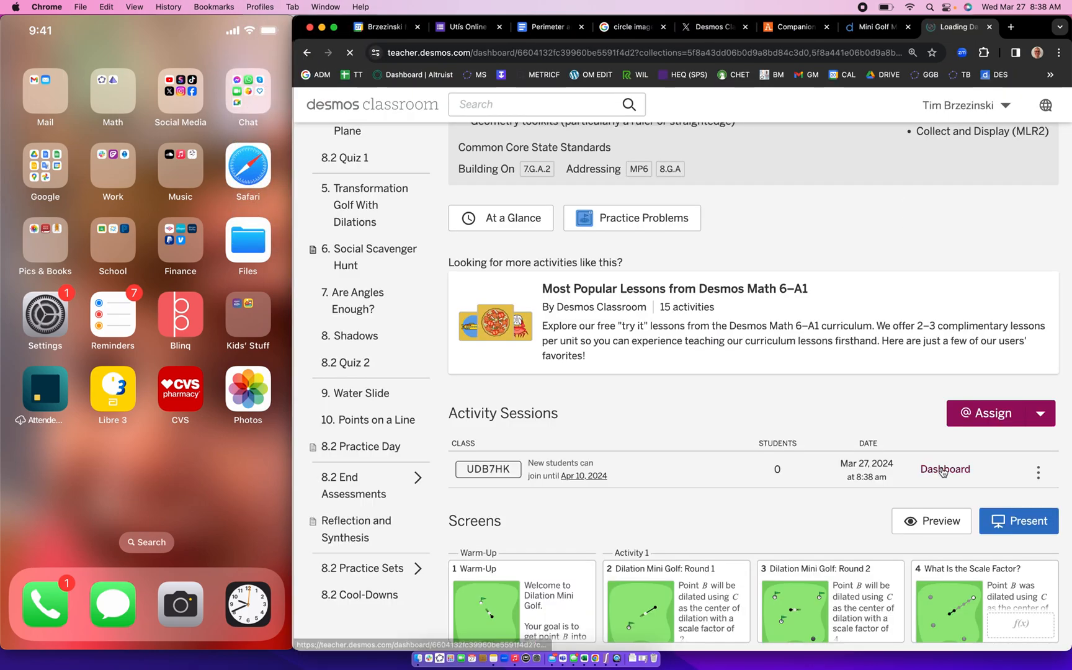
{"action": "left_click", "coordinate": [945, 468]}
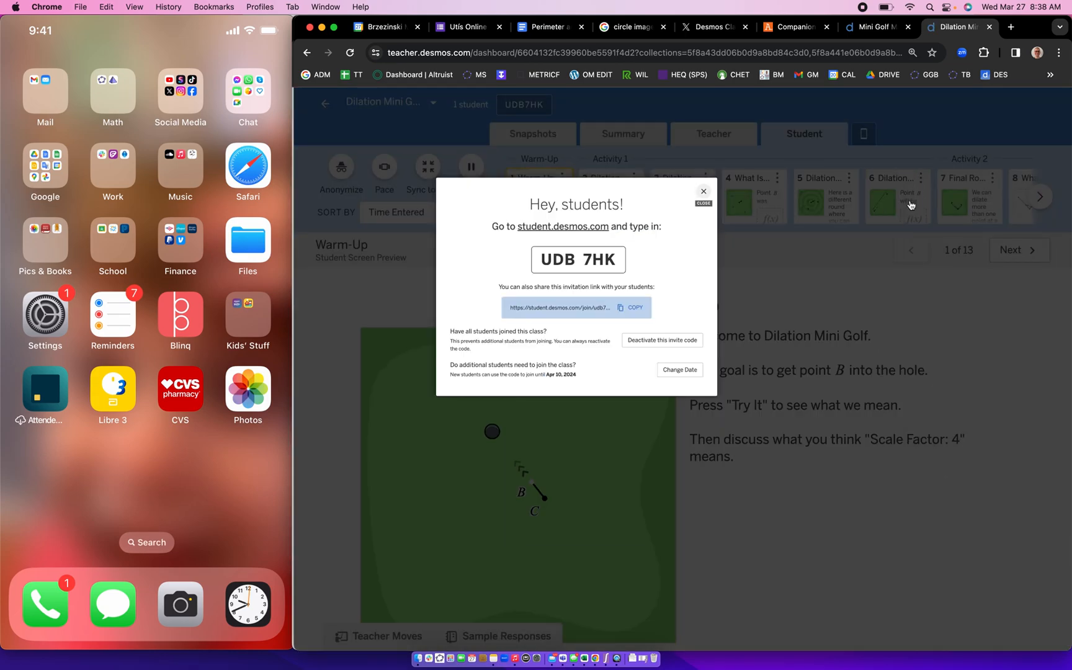
{"action": "left_click", "coordinate": [702, 191]}
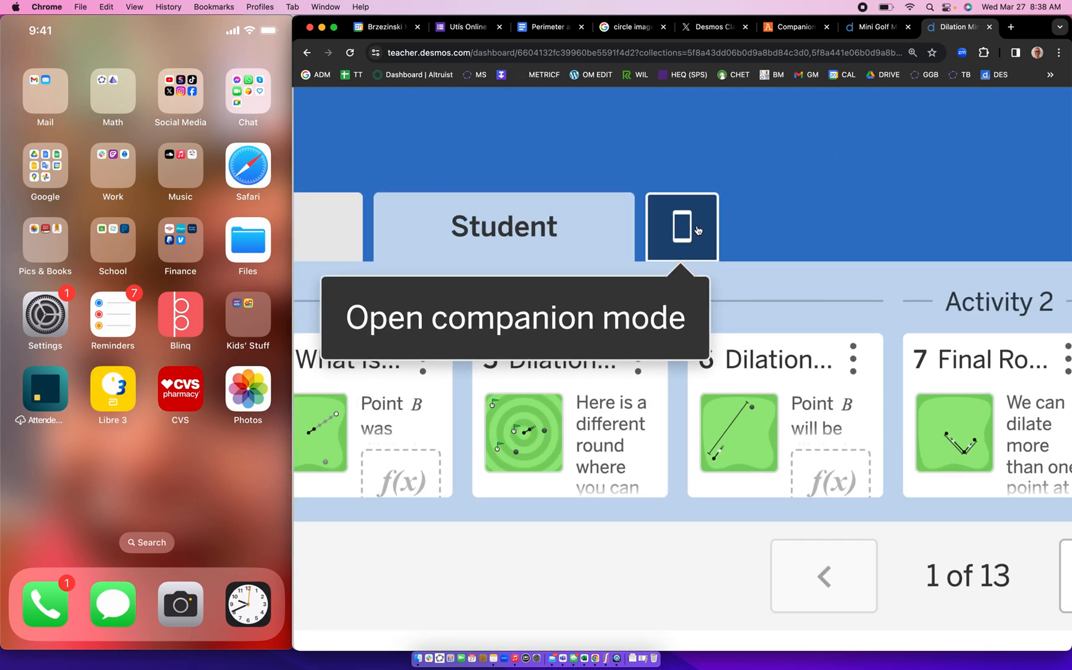
{"action": "left_click", "coordinate": [680, 226]}
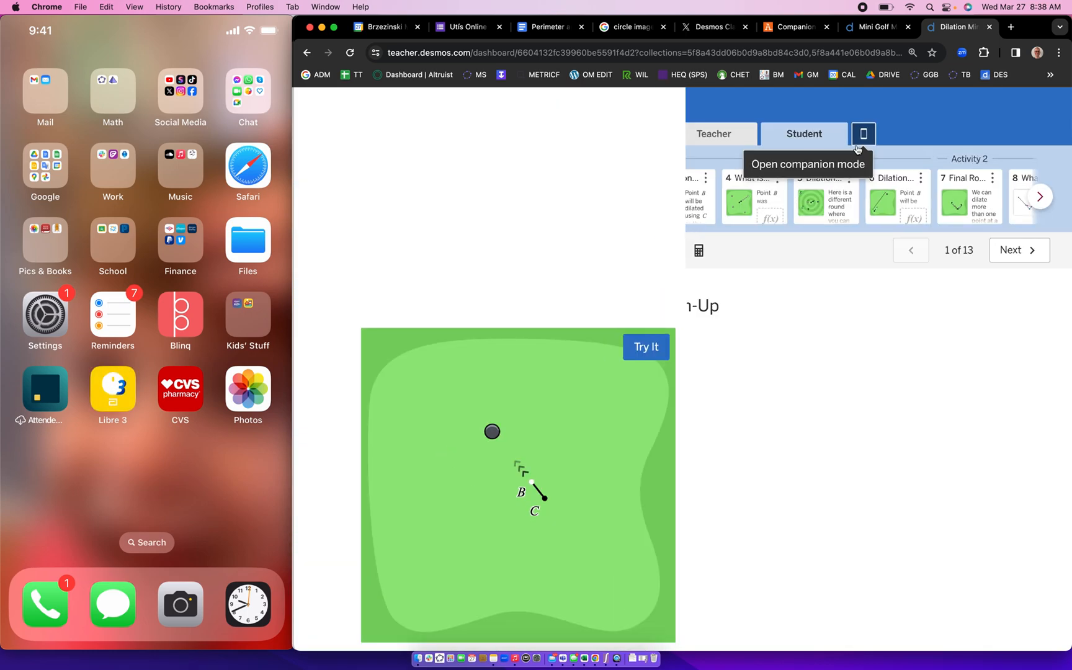
{"action": "left_click", "coordinate": [863, 133]}
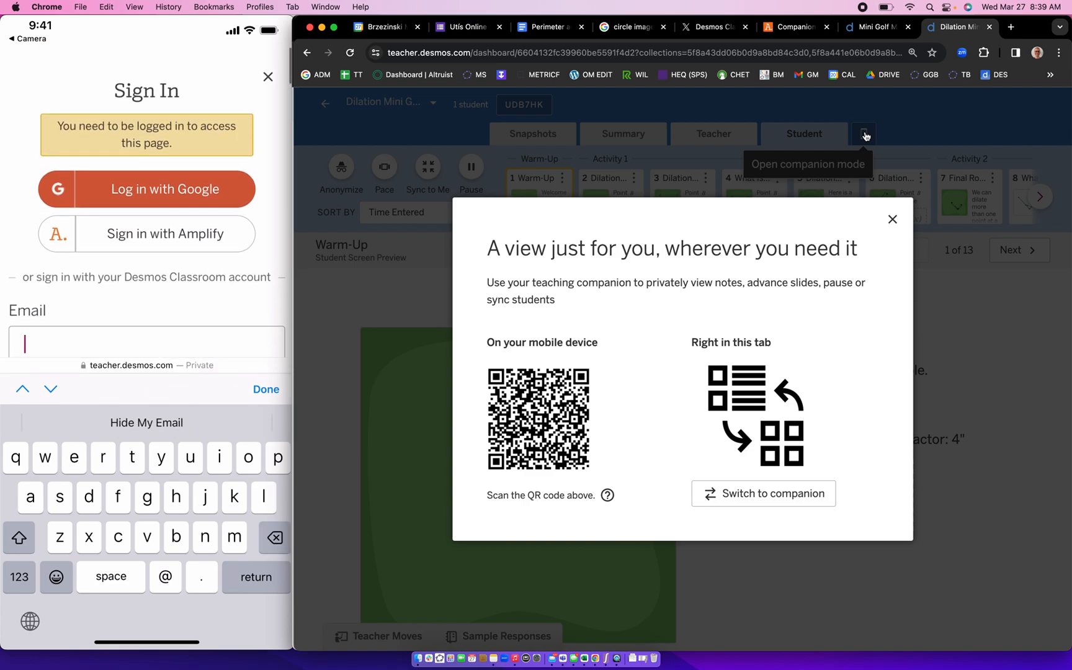
{"action": "left_click", "coordinate": [146, 190]}
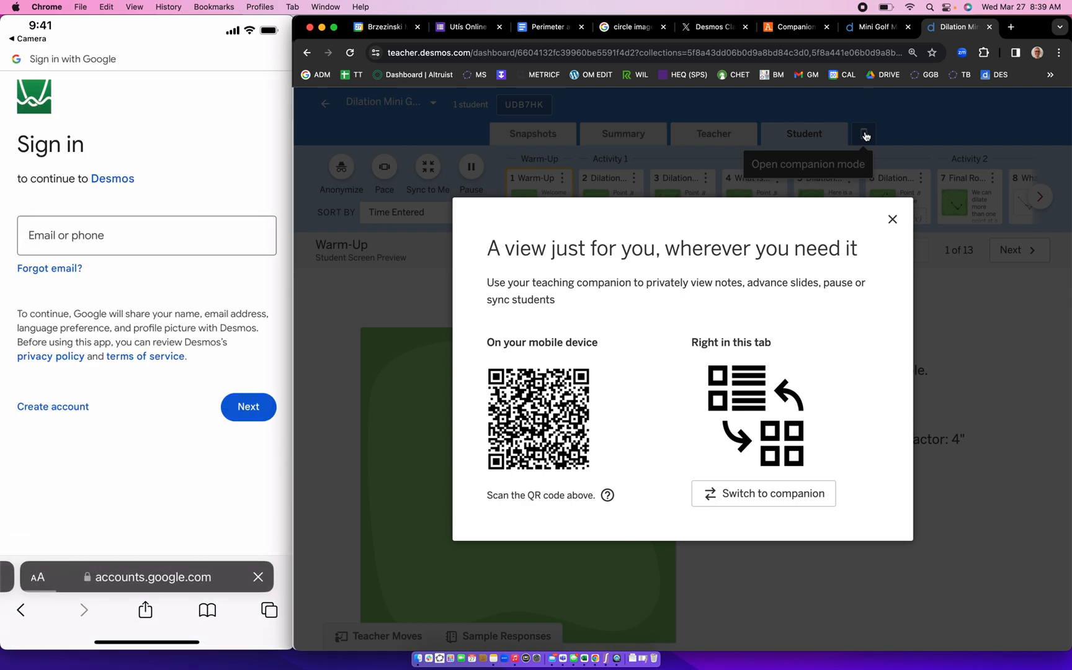
{"action": "left_click", "coordinate": [145, 235]}
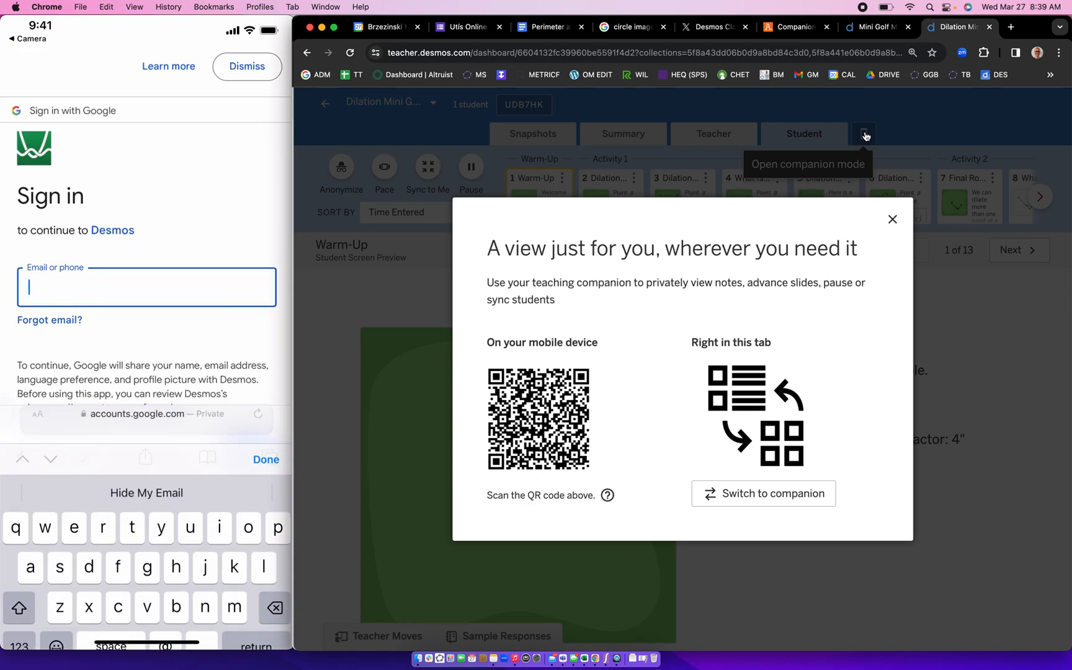
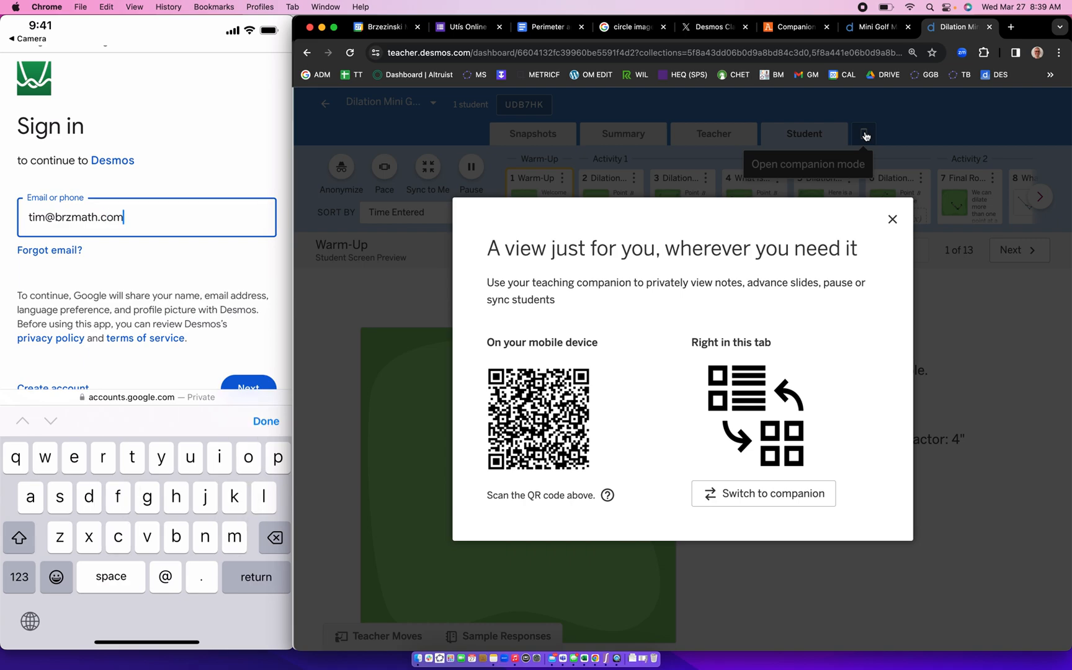
{"action": "left_click", "coordinate": [248, 388]}
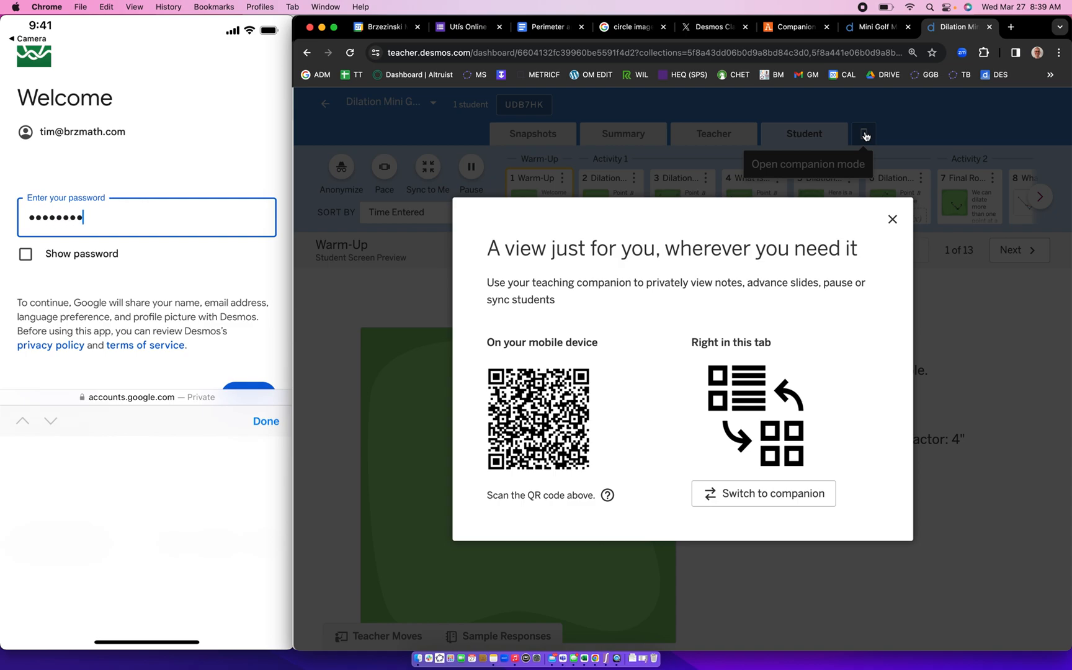
Enter the password to finish signing in and dismiss the companion mode introduction
{"action": "type", "text": "•••••"}
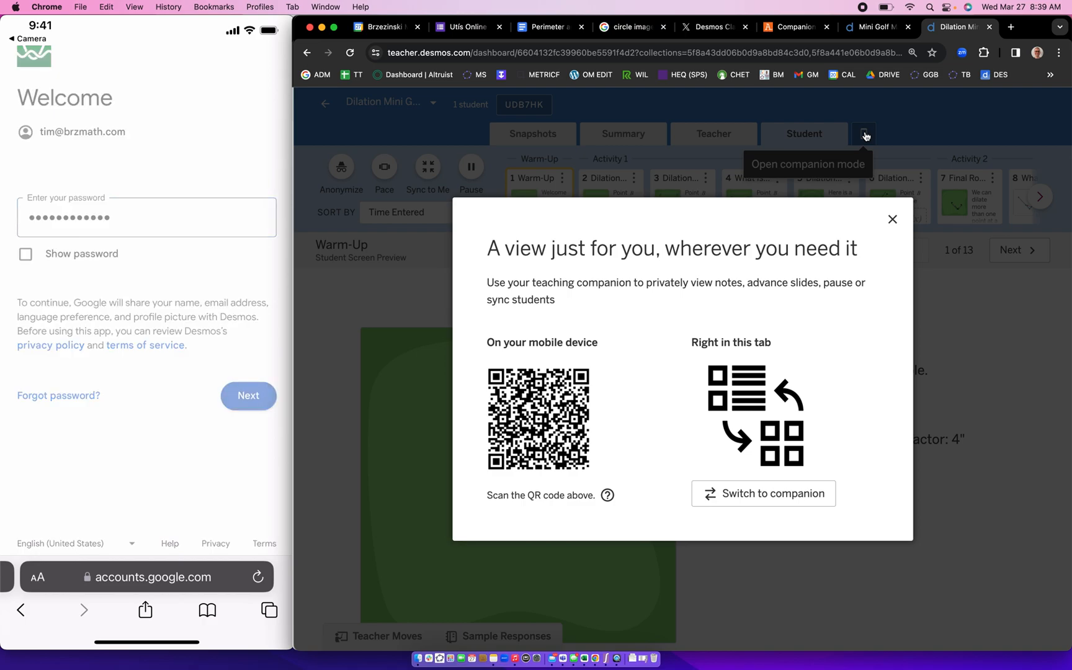
{"action": "left_click", "coordinate": [248, 396]}
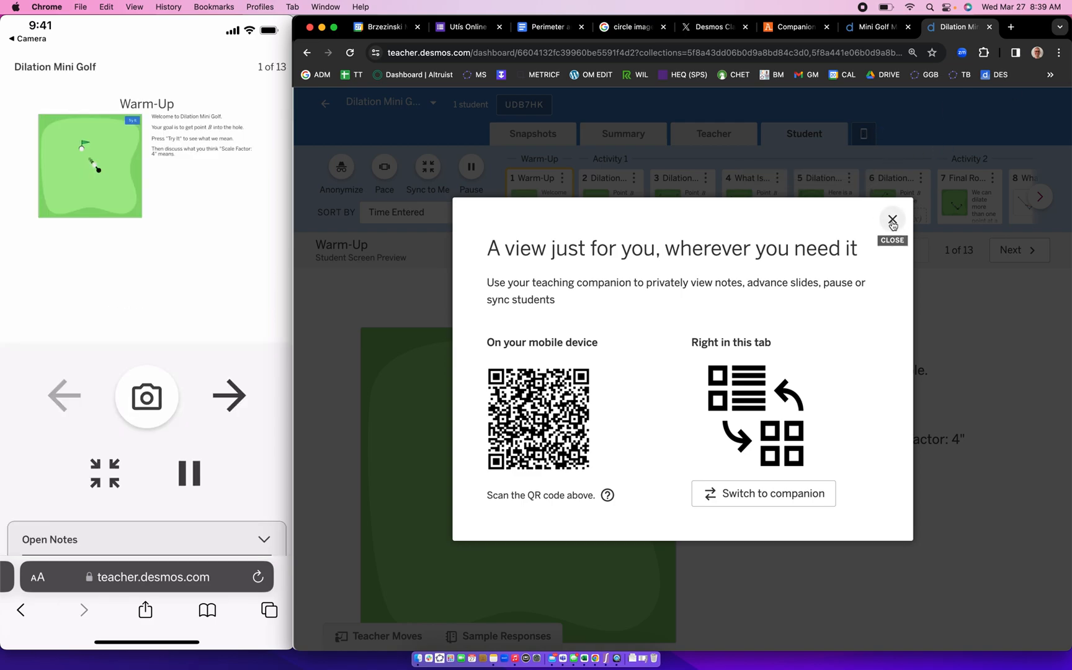
{"action": "left_click", "coordinate": [892, 219]}
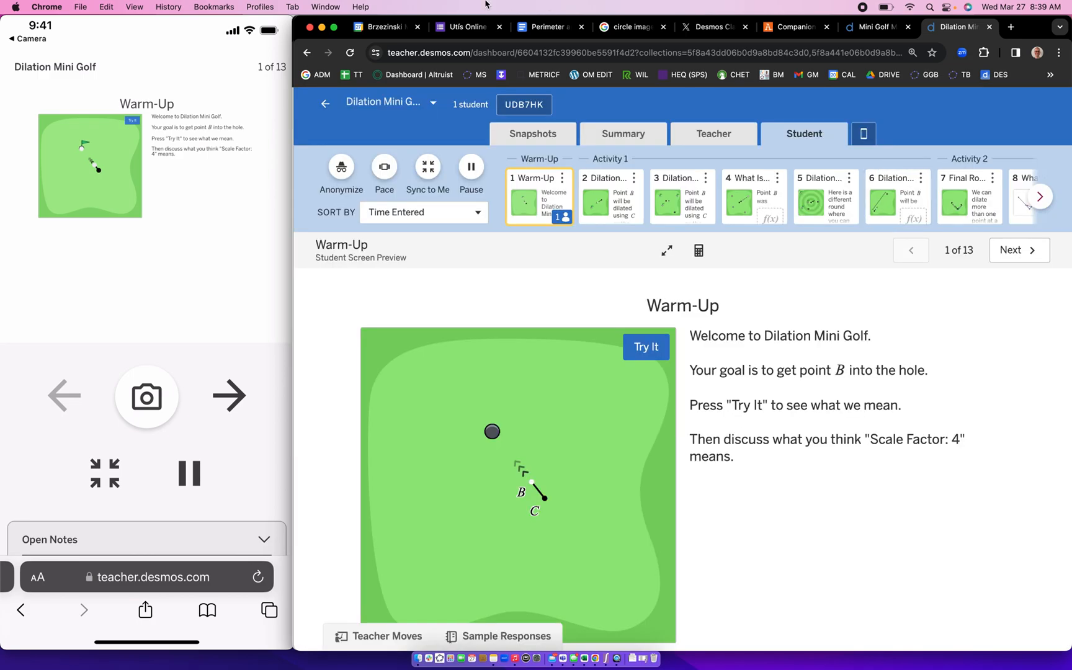
Try the warm-up shot as the student, pause and unpause from the phone, then move to screen 7, Final Round
{"action": "left_click", "coordinate": [260, 7]}
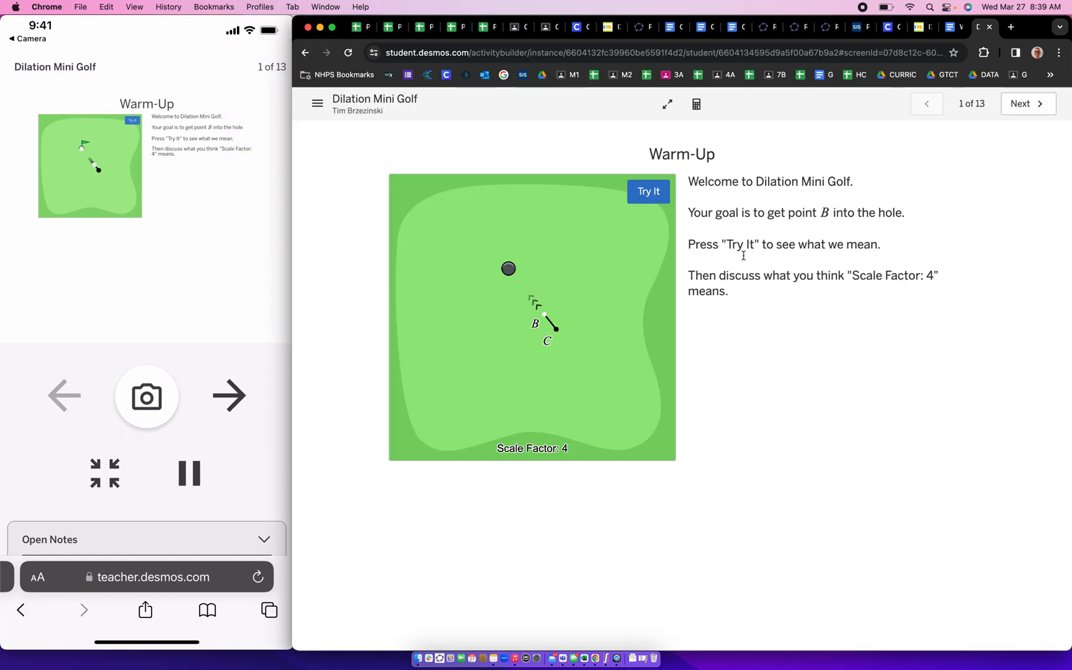
{"action": "left_click", "coordinate": [647, 191]}
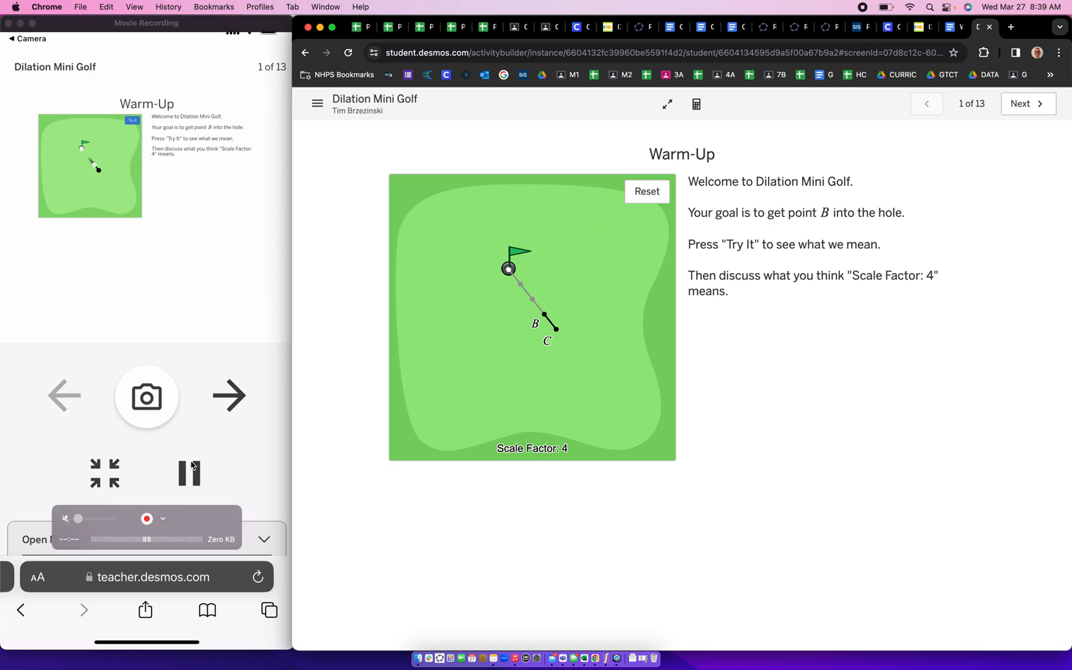
{"action": "left_click", "coordinate": [190, 472]}
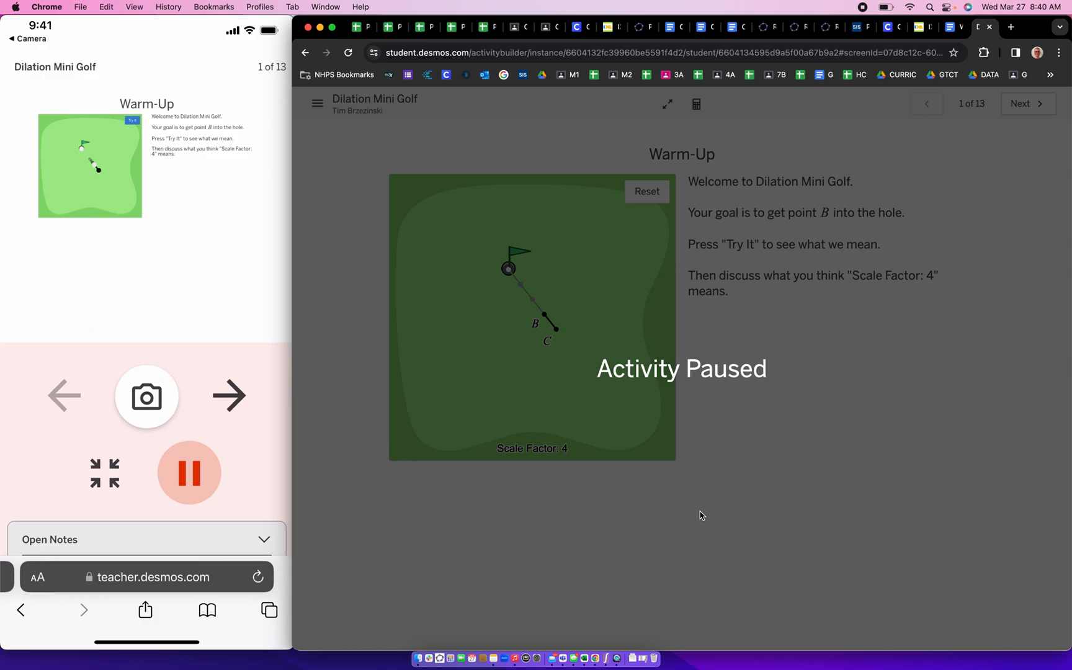
{"action": "left_click", "coordinate": [188, 473]}
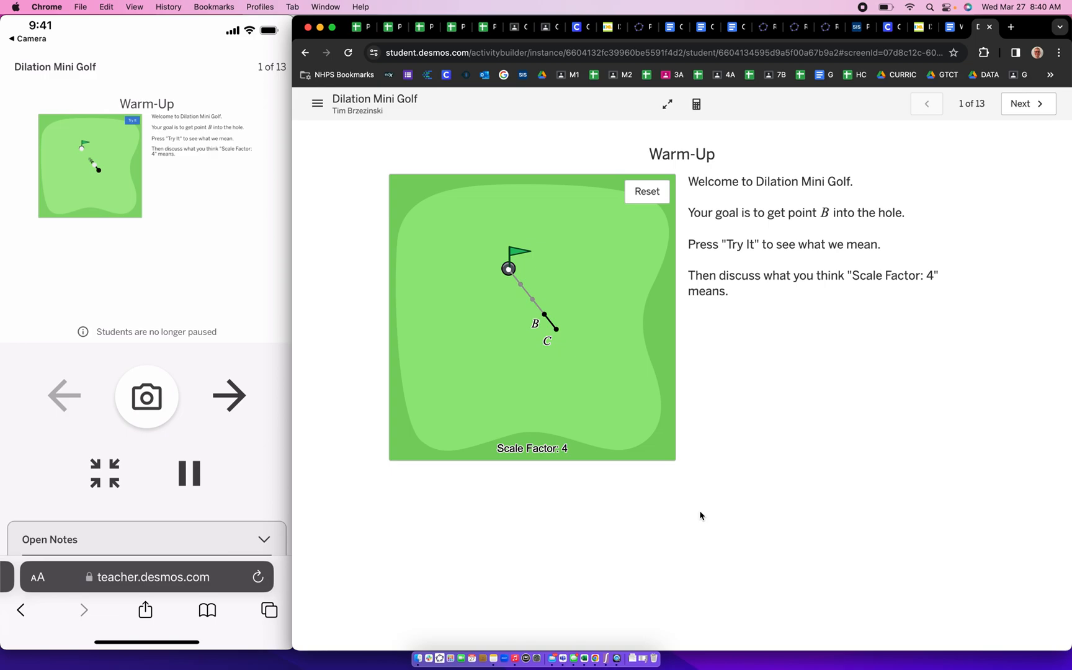
{"action": "left_click", "coordinate": [230, 395]}
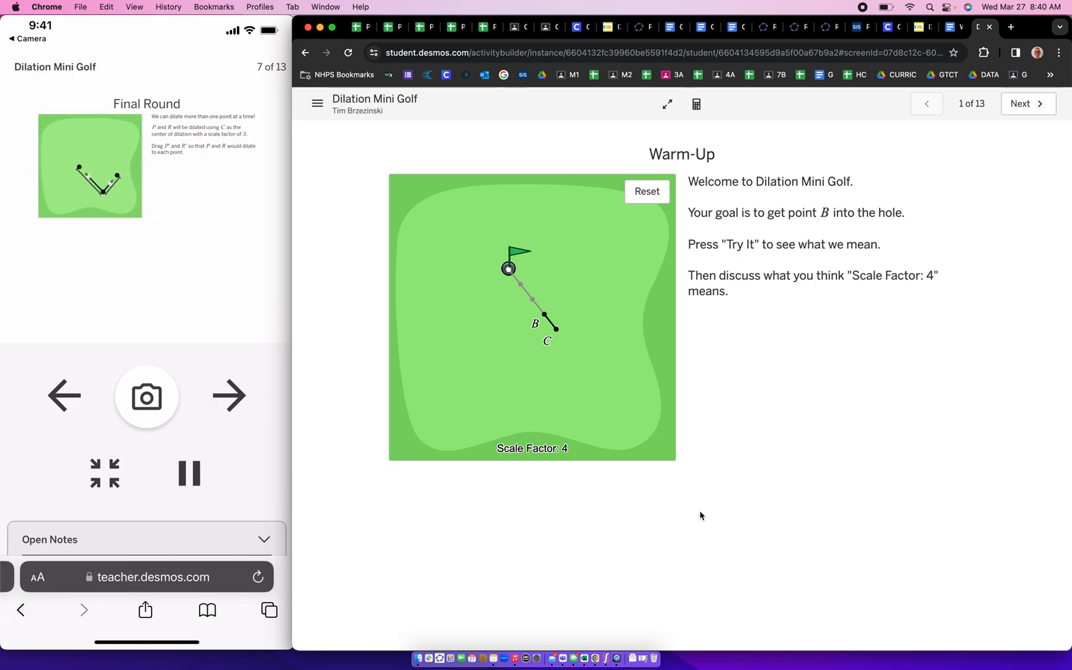
{"action": "mouse_move", "coordinate": [617, 522]}
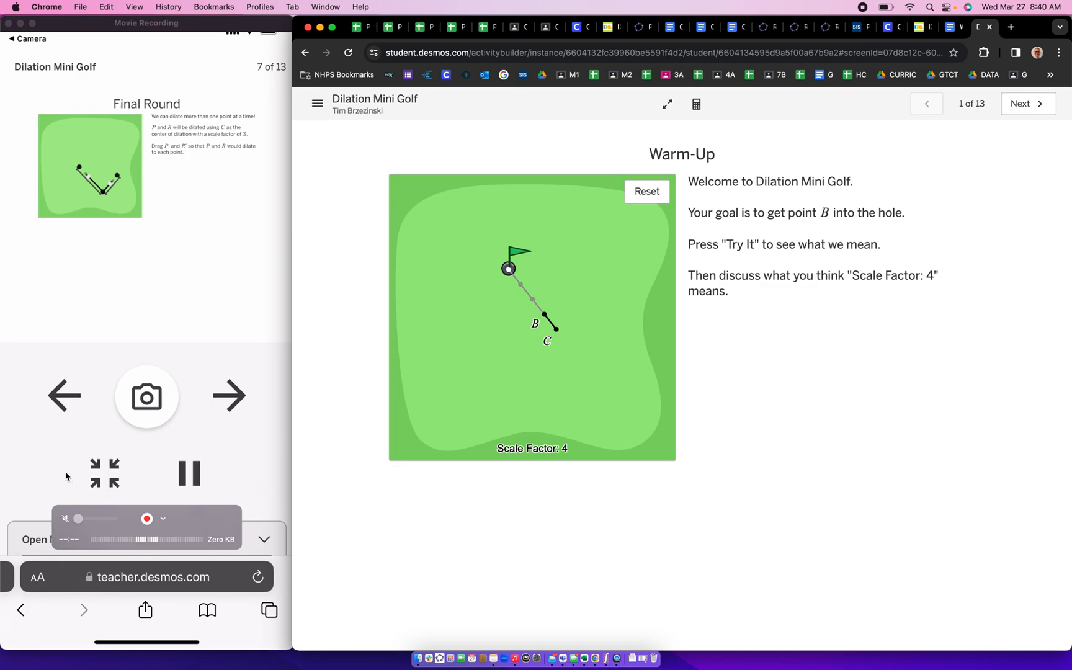
{"action": "mouse_move", "coordinate": [119, 487]}
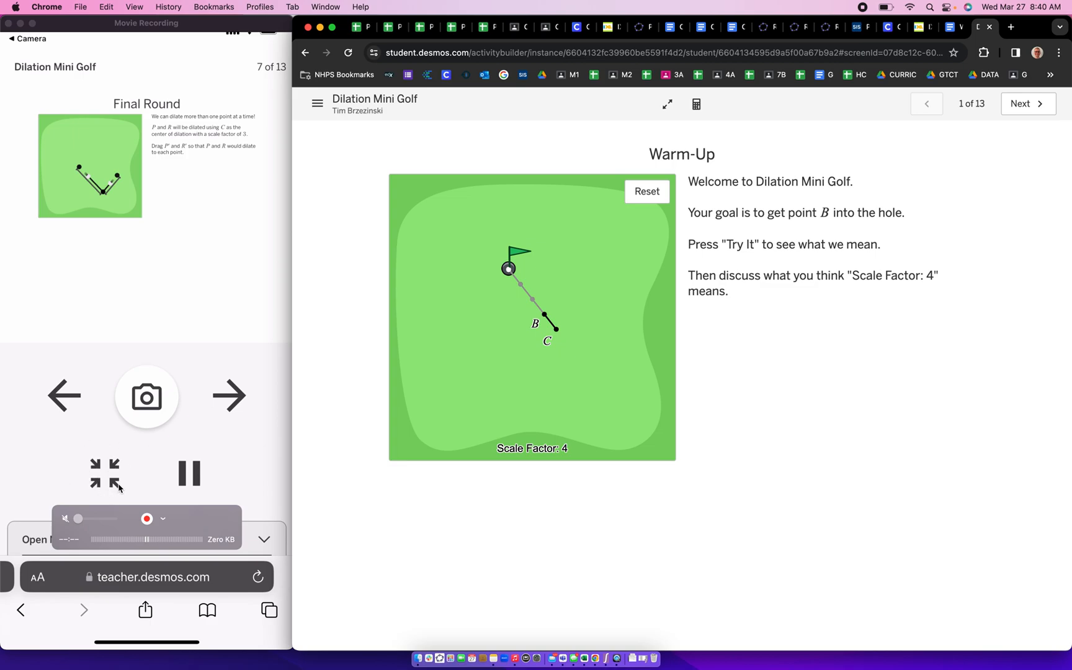
{"action": "mouse_move", "coordinate": [109, 479]}
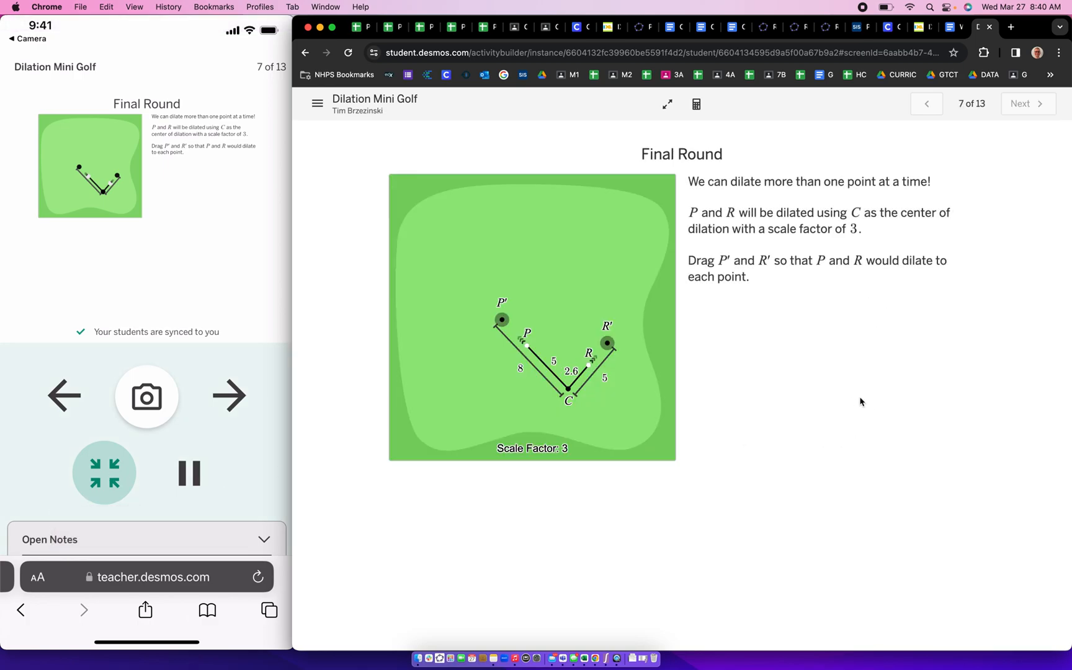
{"action": "mouse_move", "coordinate": [831, 447]}
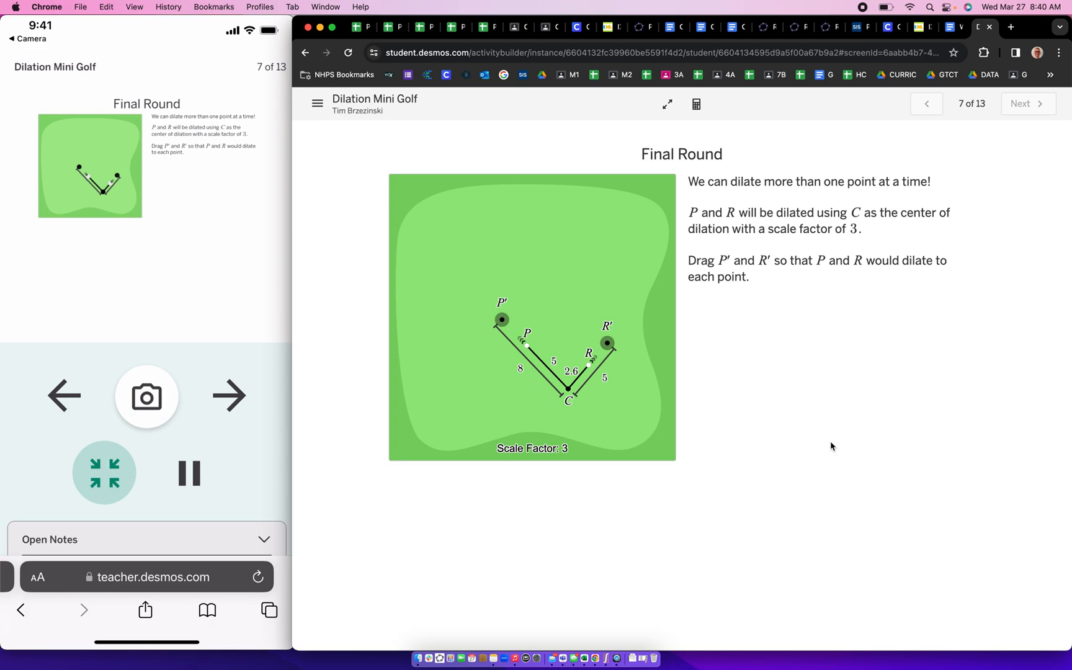
Bring up the companion's snapshot photo upload choices
{"action": "left_click", "coordinate": [145, 396]}
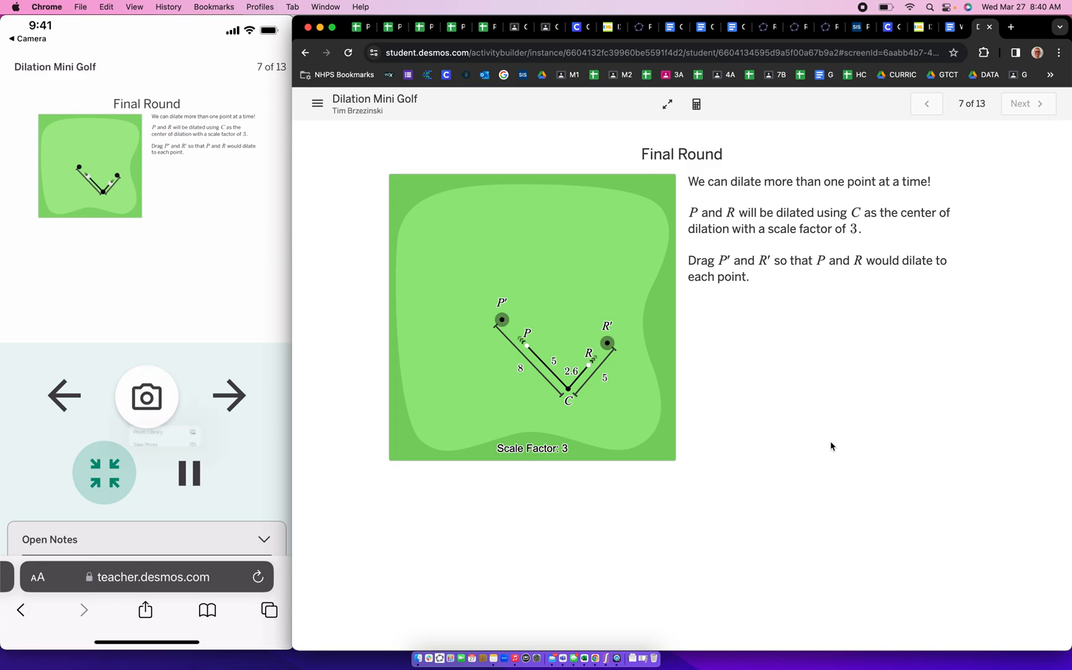
{"action": "left_click", "coordinate": [145, 395]}
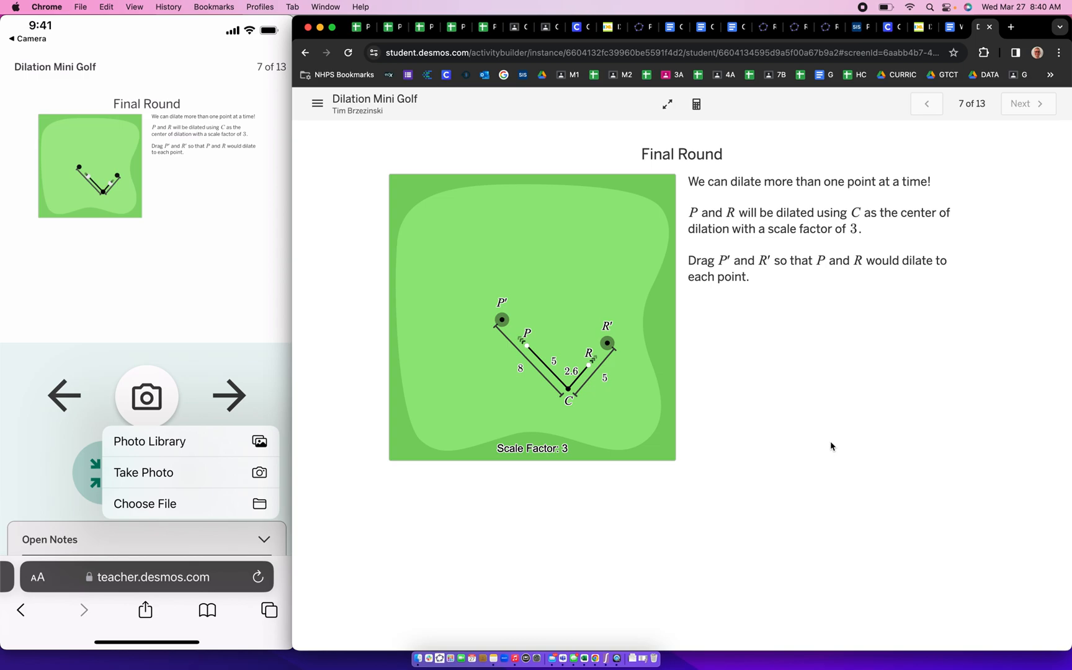
Take a photo of the desk charger, use it, and Present Now as a snapshot to the class
{"action": "left_click", "coordinate": [144, 472]}
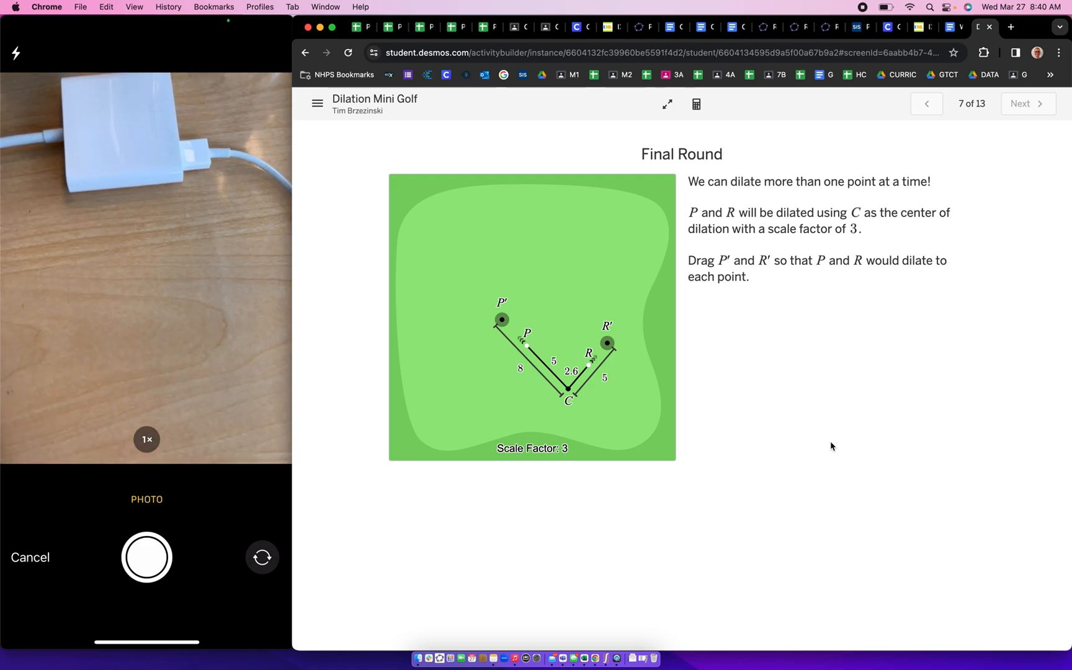
{"action": "left_click", "coordinate": [147, 557]}
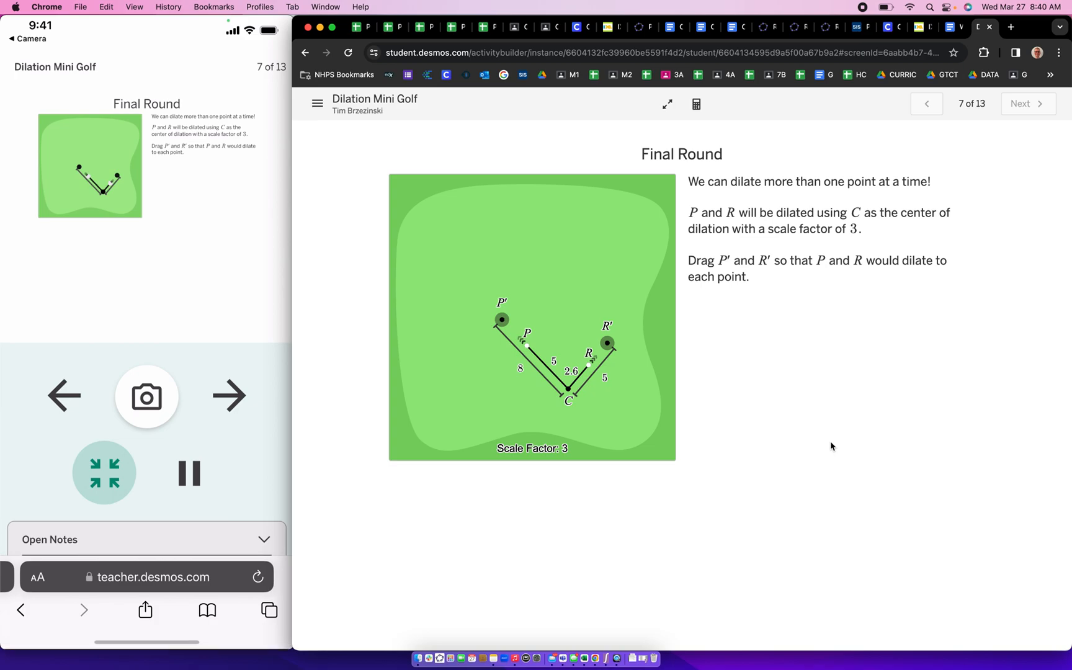
{"action": "left_click", "coordinate": [145, 397]}
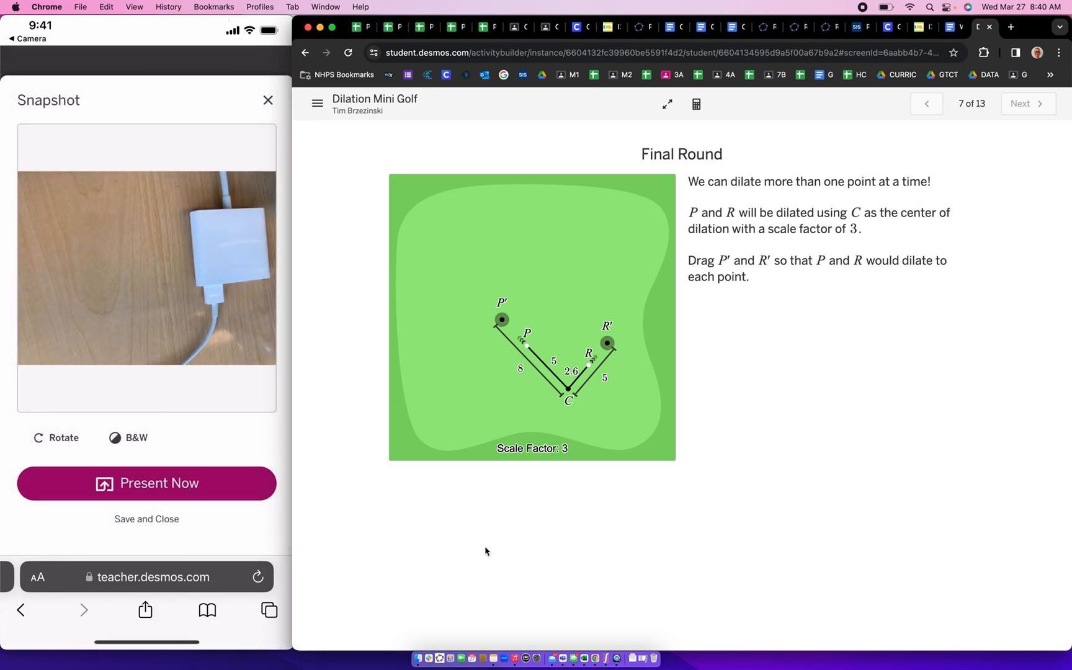
{"action": "left_click", "coordinate": [146, 484]}
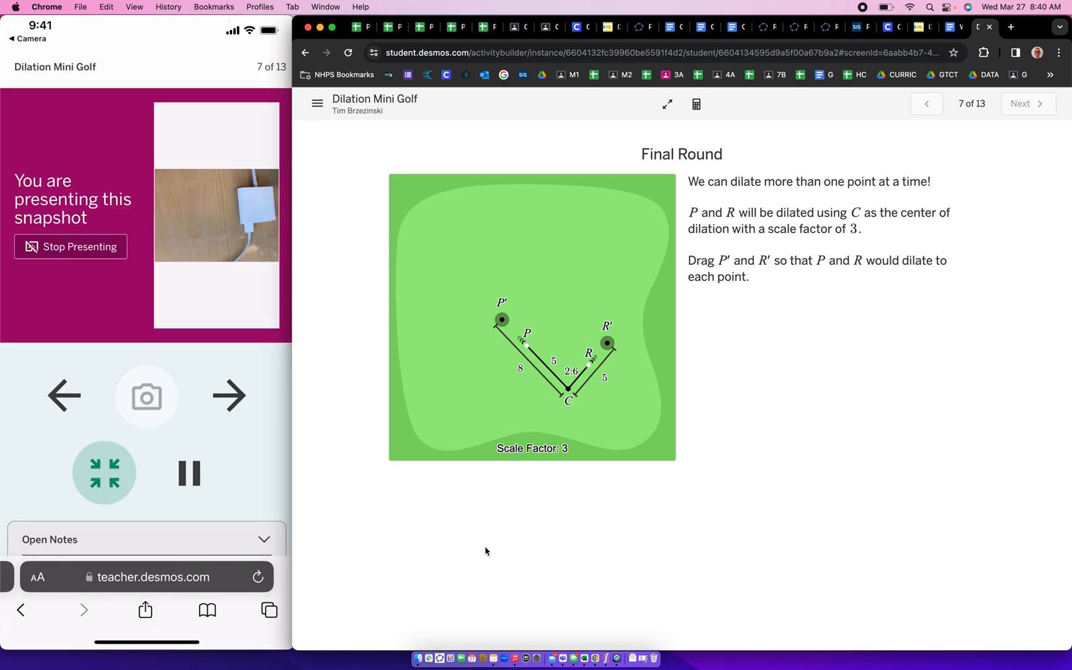
{"action": "mouse_move", "coordinate": [708, 359]}
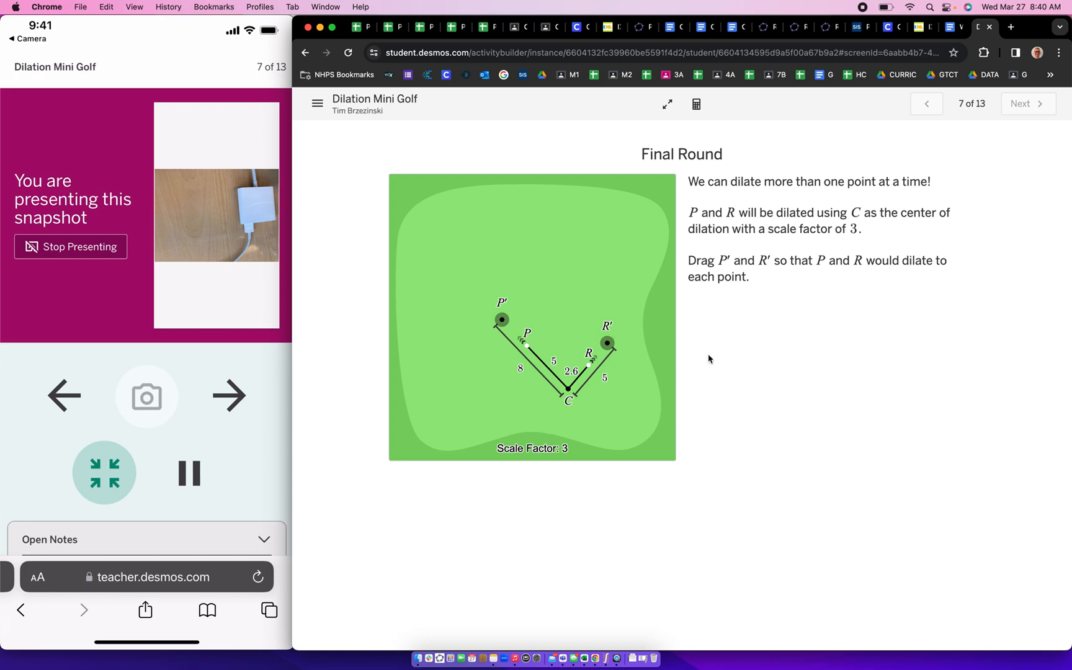
{"action": "mouse_move", "coordinate": [533, 46]}
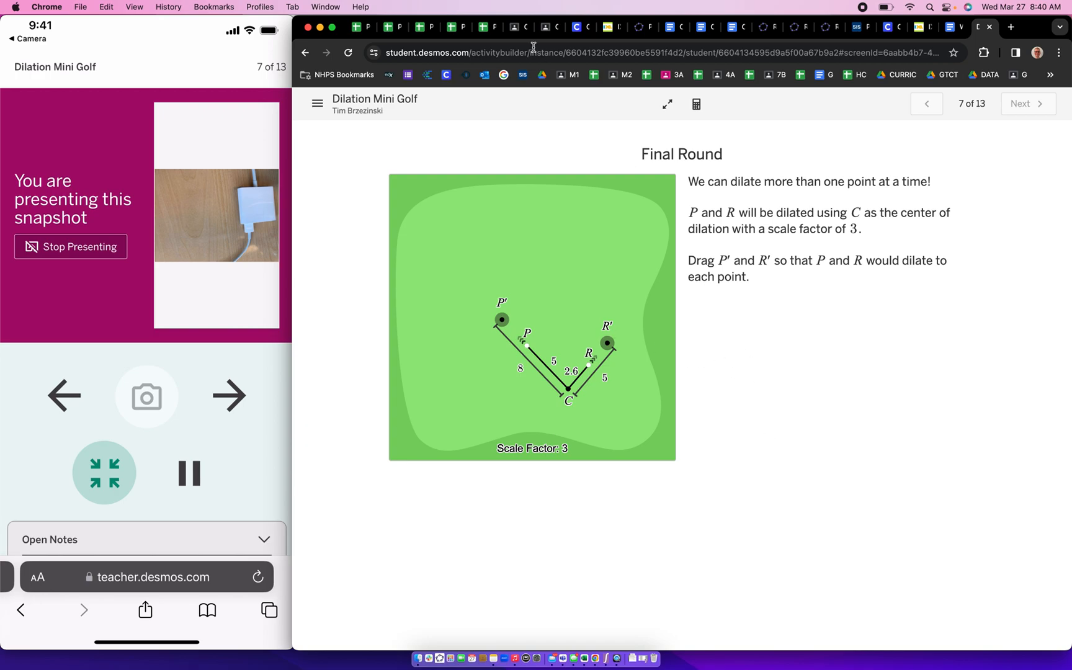
{"action": "left_click", "coordinate": [259, 8]}
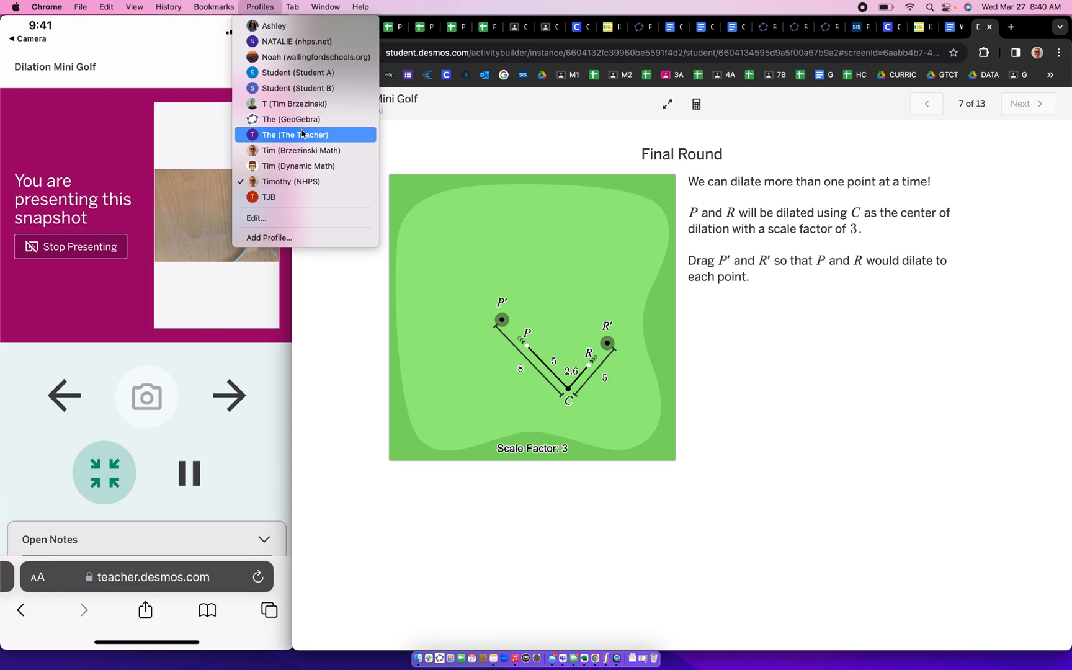